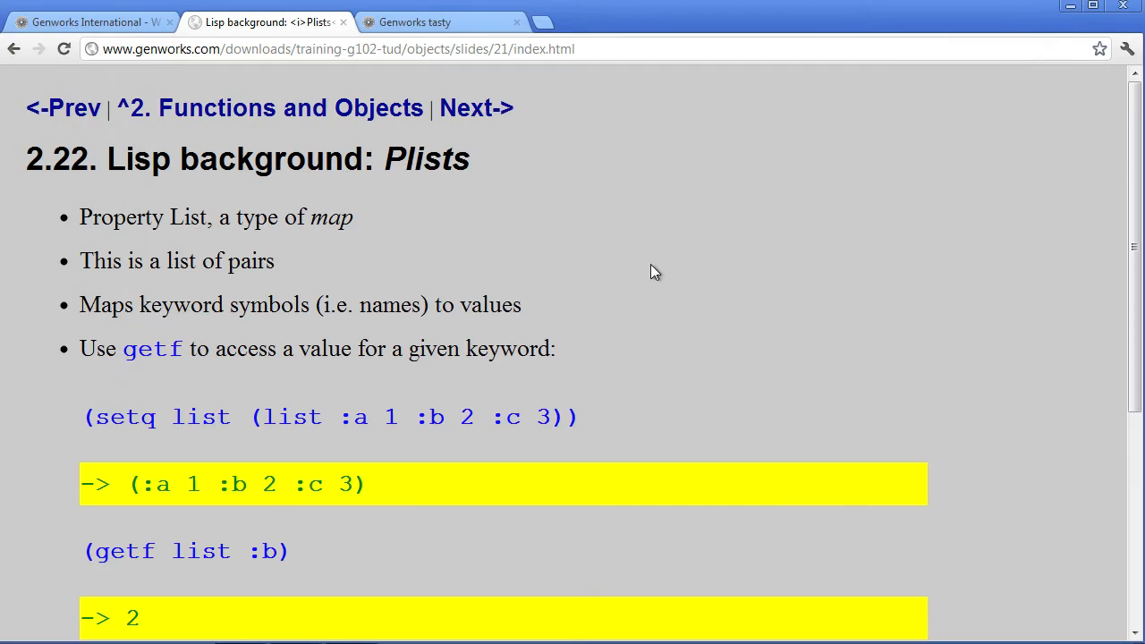
Evaluate (setq list (list :a 1 :b 2 :c 3)) in the REPL, returning the plist.
scroll(down, 3)
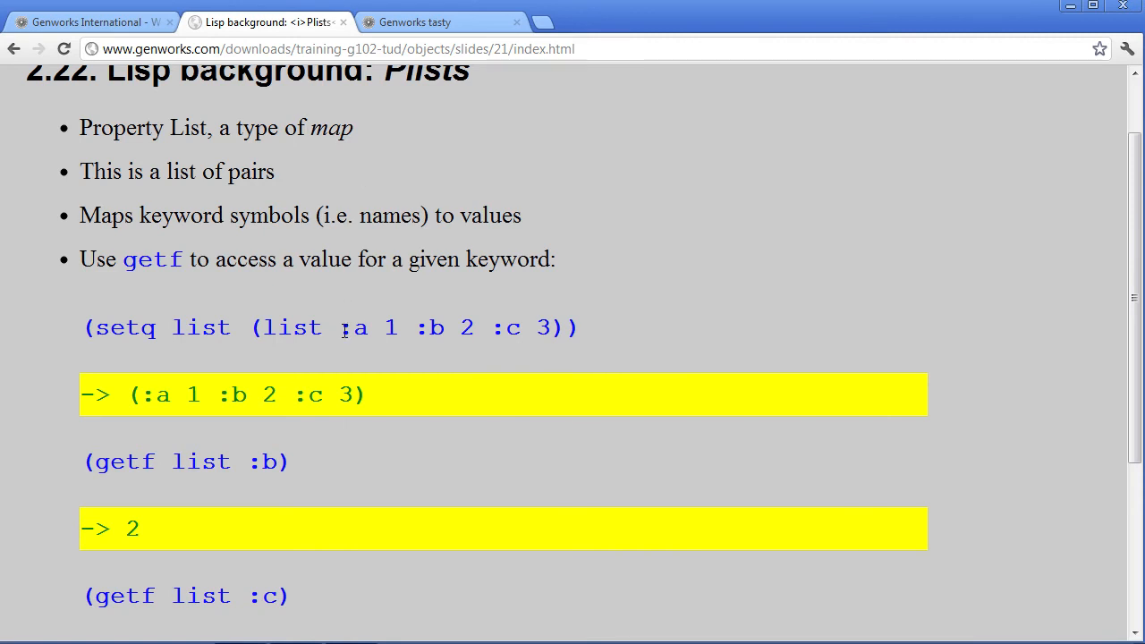
double_click(355, 327)
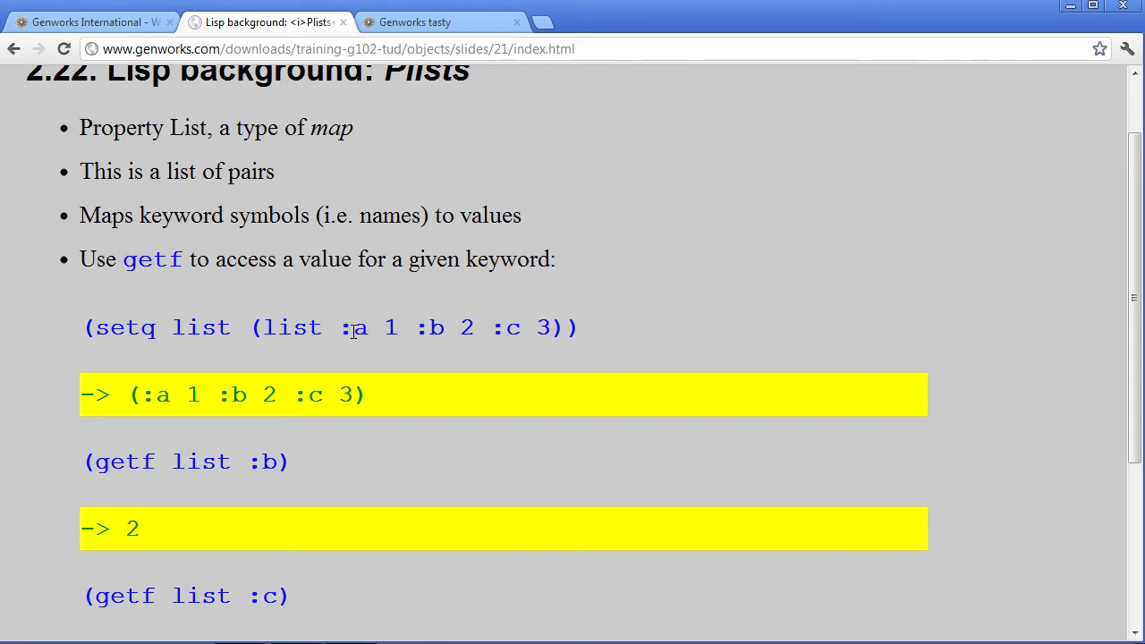
mouse_move(463, 311)
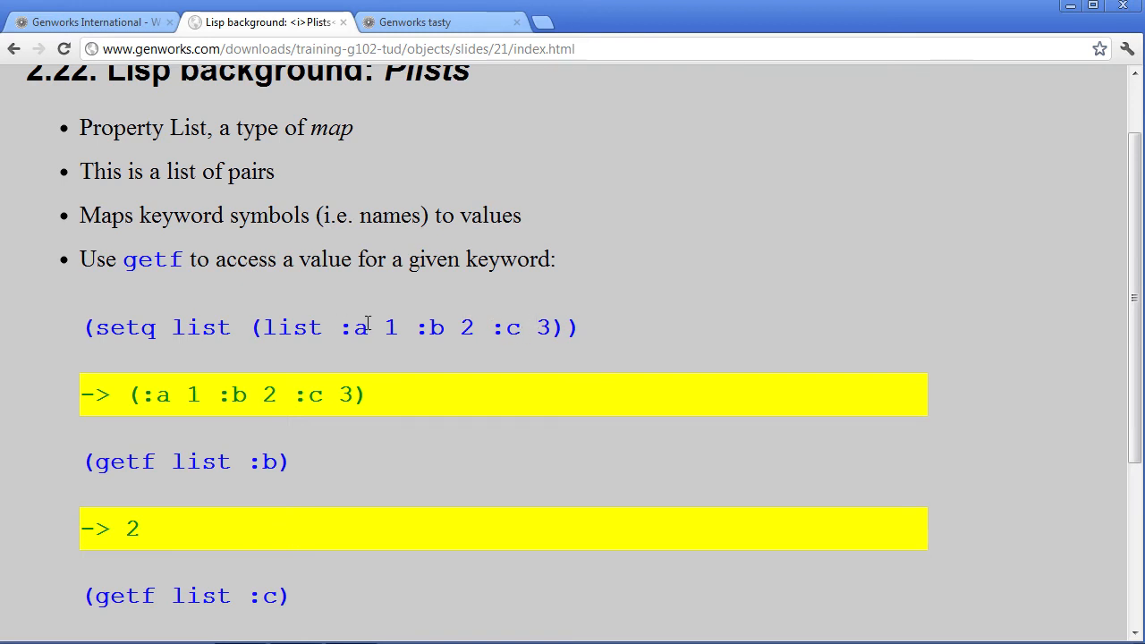
mouse_move(173, 461)
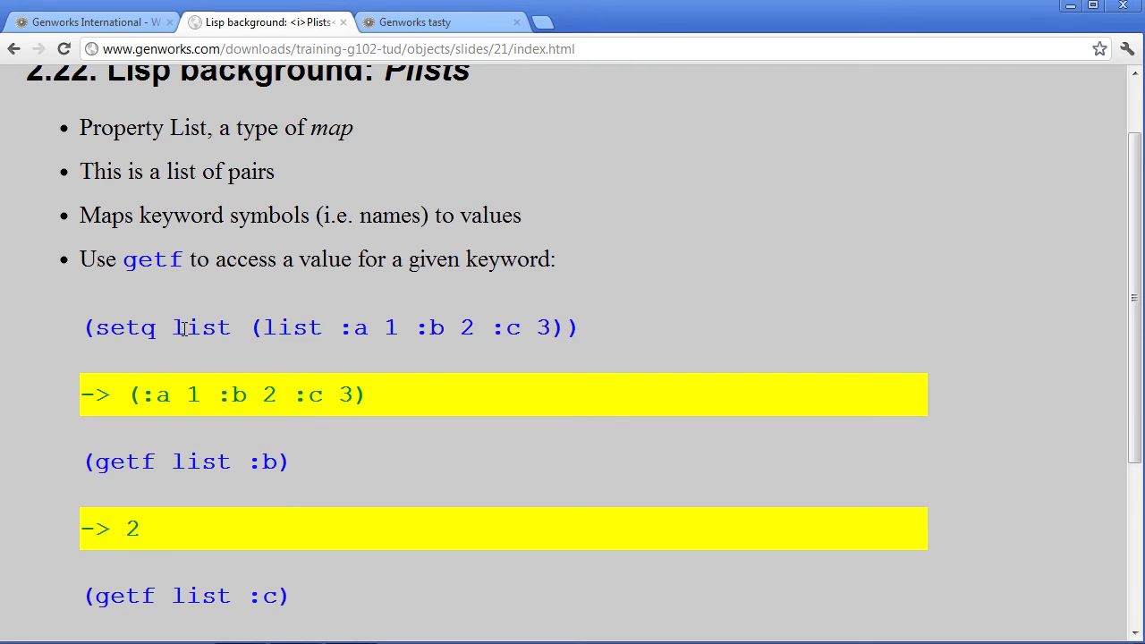
double_click(200, 328)
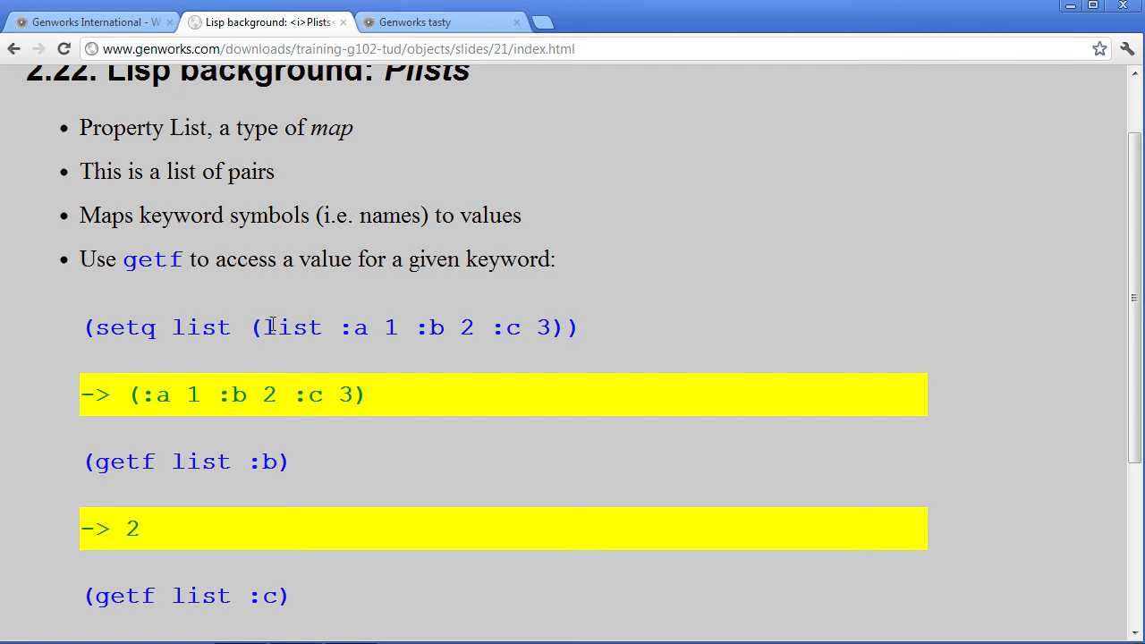
double_click(296, 326)
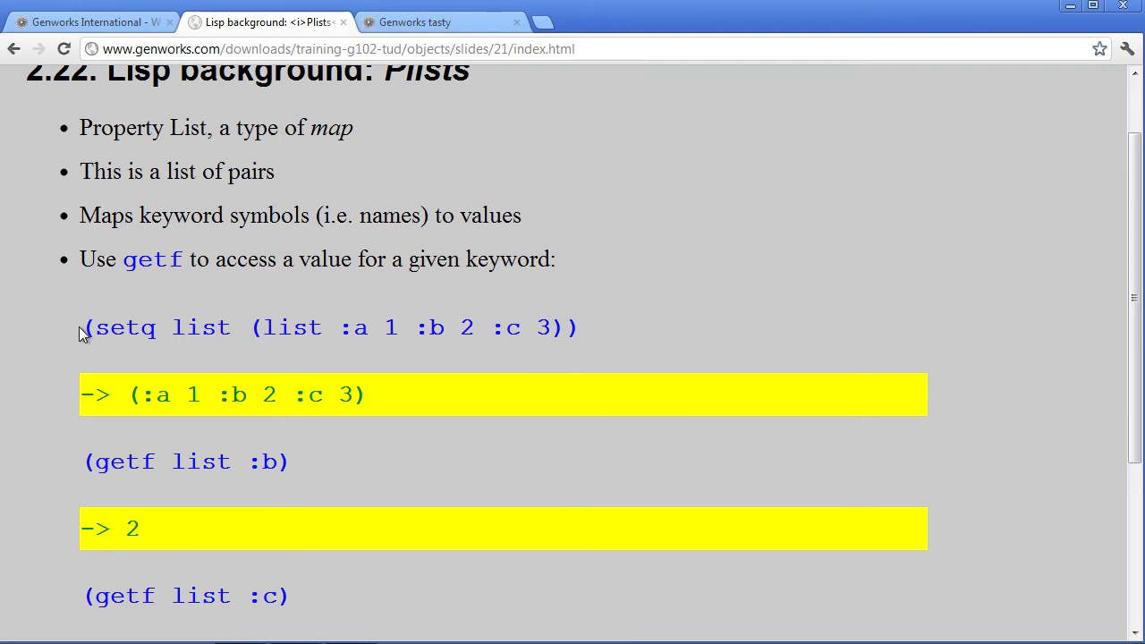
drag(80, 325, 582, 326)
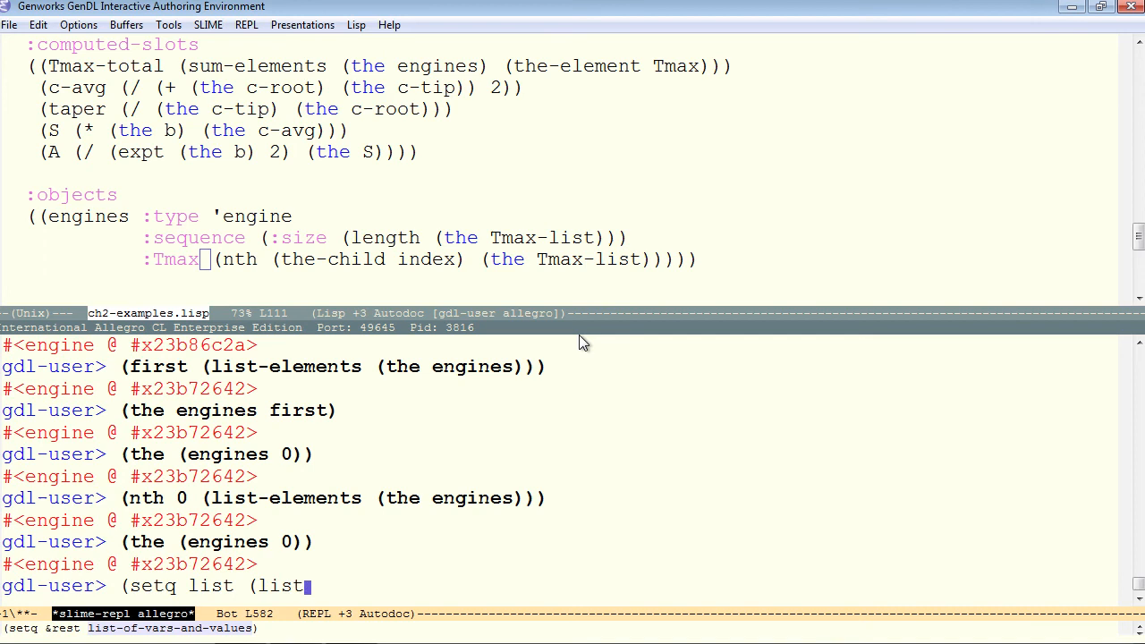
text(:a 1 :b 2 :c 3)))
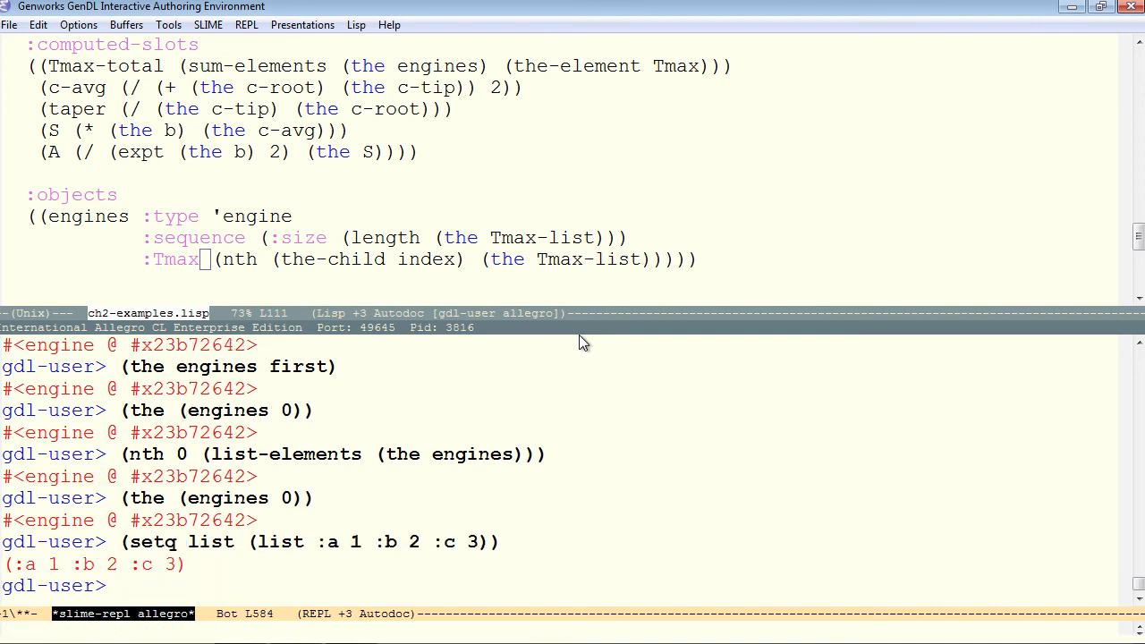
Begin a (getf list ...) lookup on the stored plist.
text((getf)
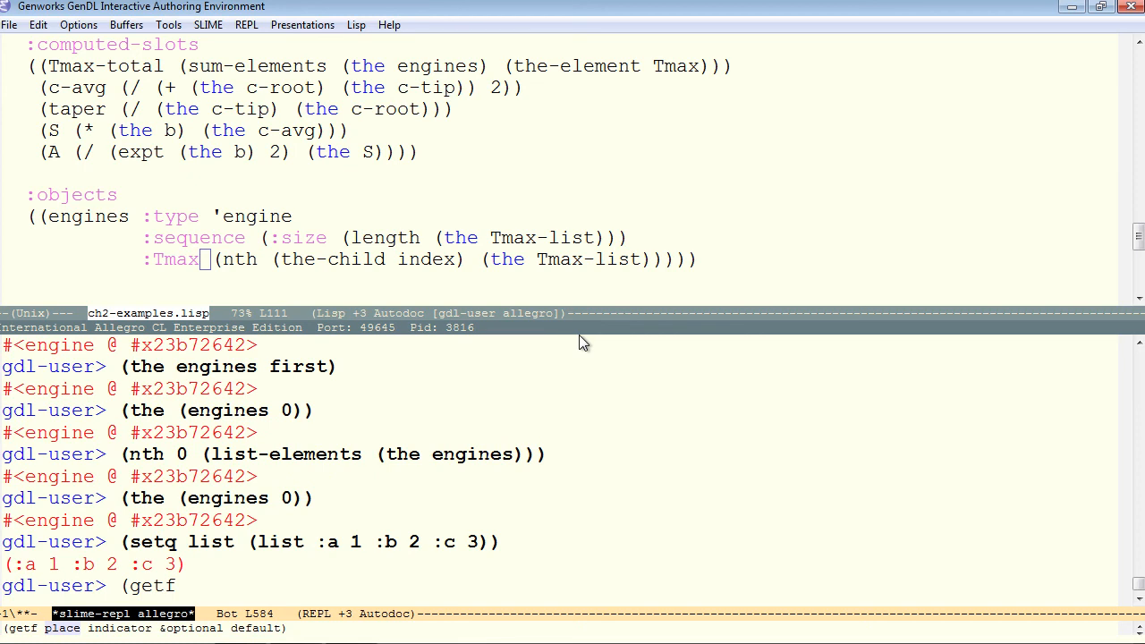
text(list)
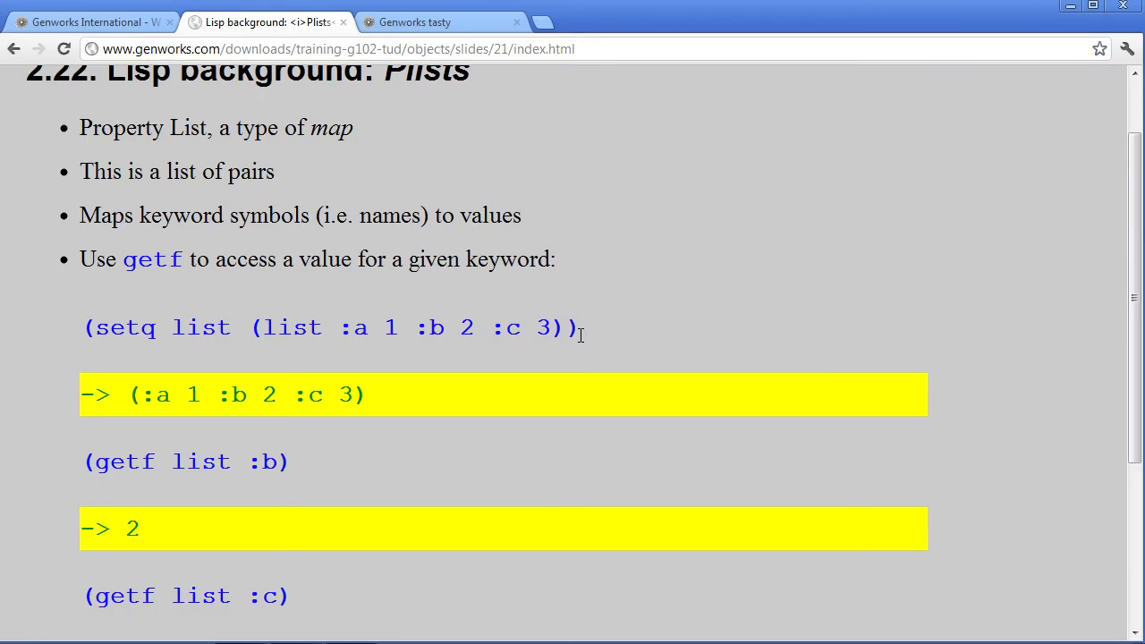
Show slide 2.23 Exercise 2 scrolled to the full three-tank w, l, h plist.
scroll(down, 3)
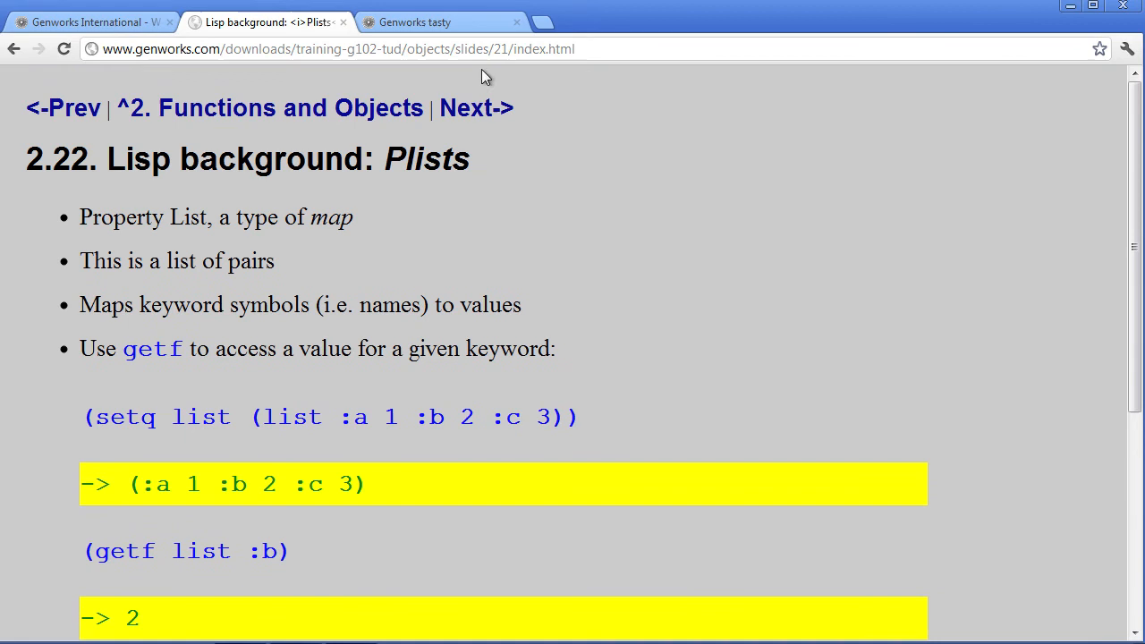
click(476, 108)
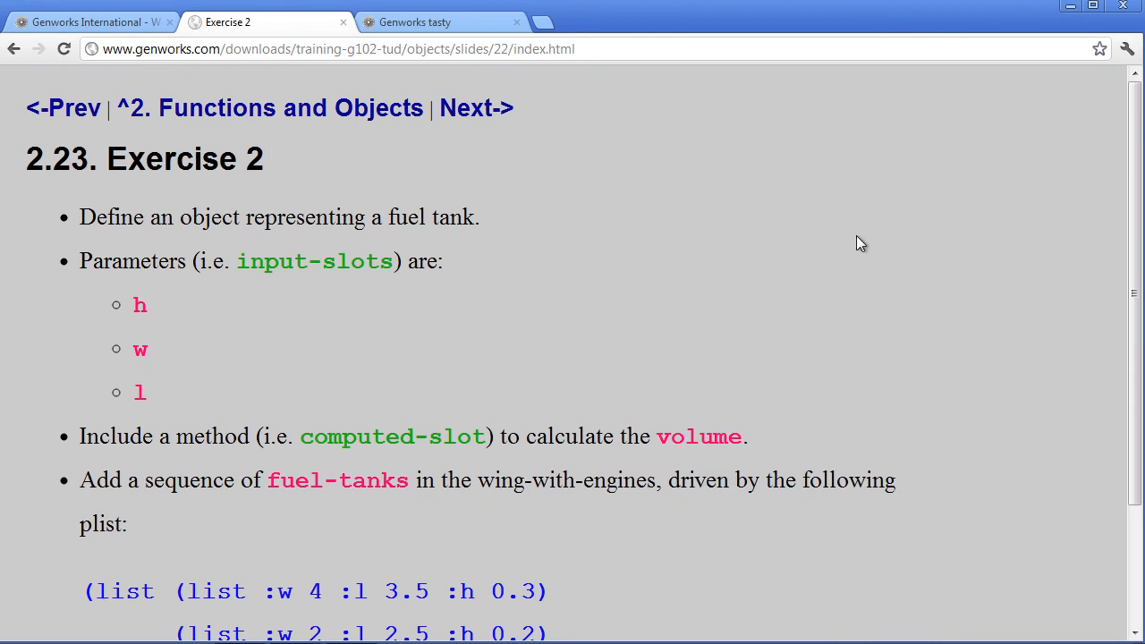
mouse_move(476, 198)
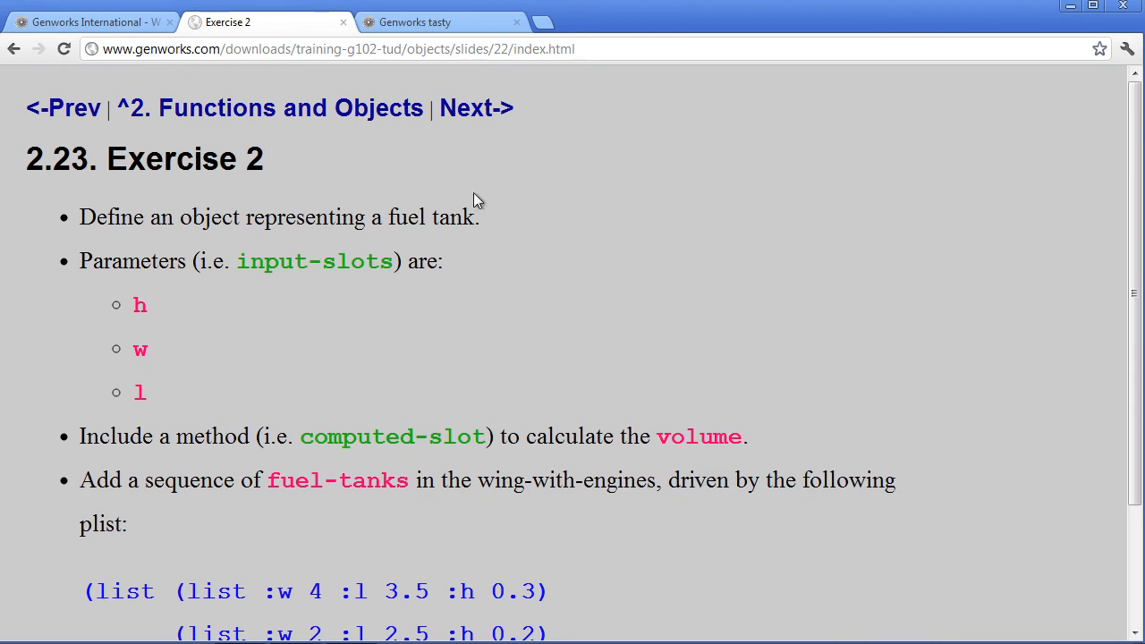
mouse_move(133, 311)
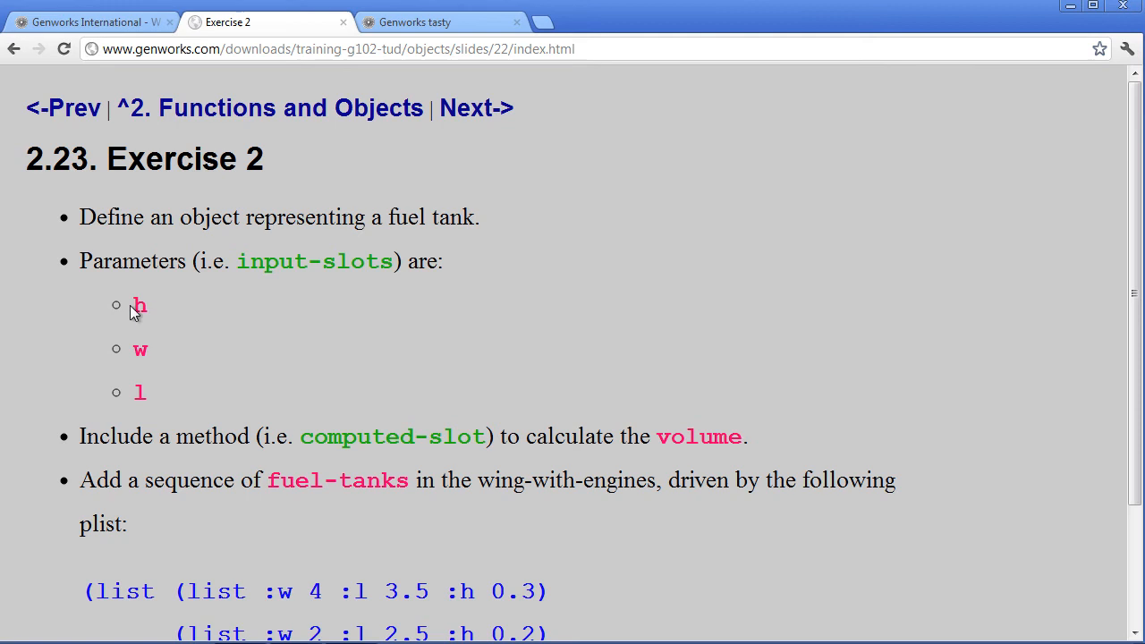
mouse_move(308, 427)
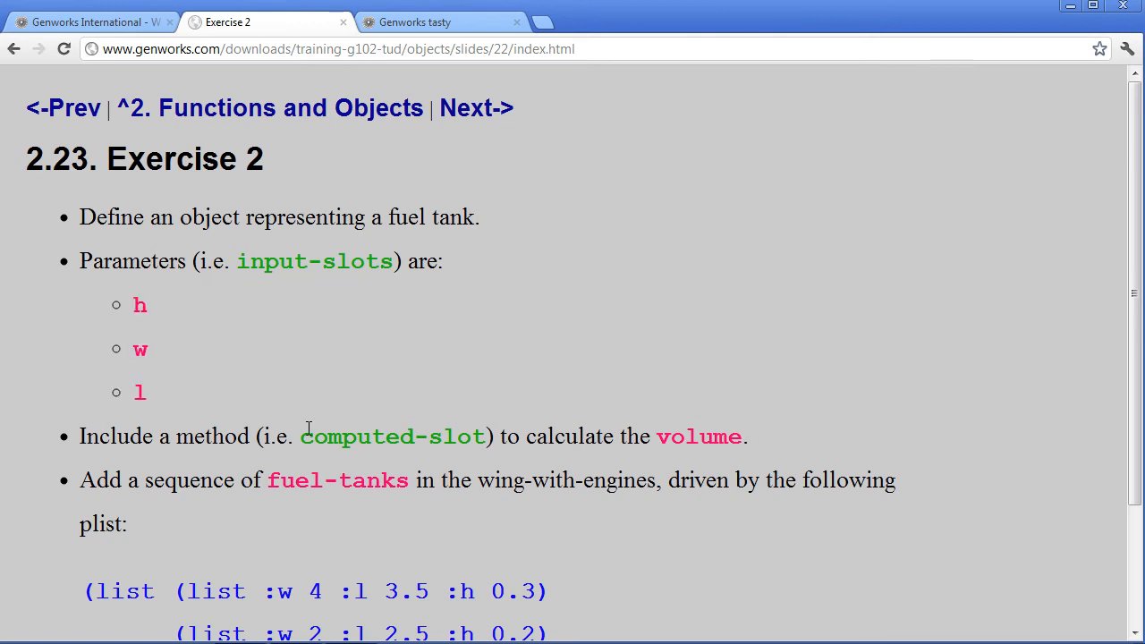
mouse_move(336, 424)
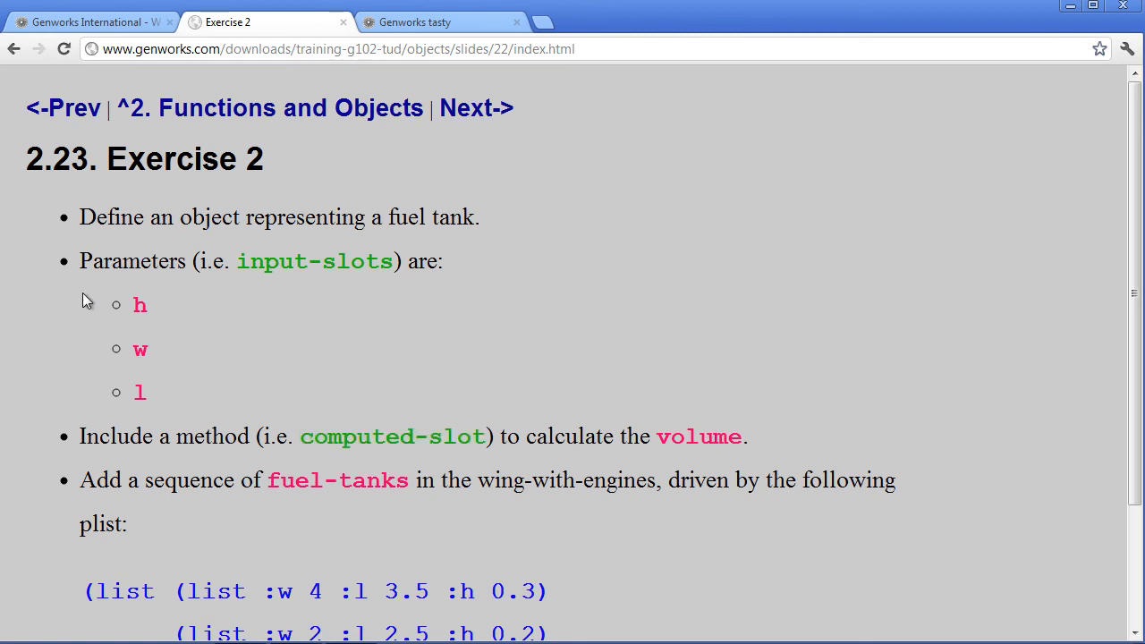
mouse_move(159, 393)
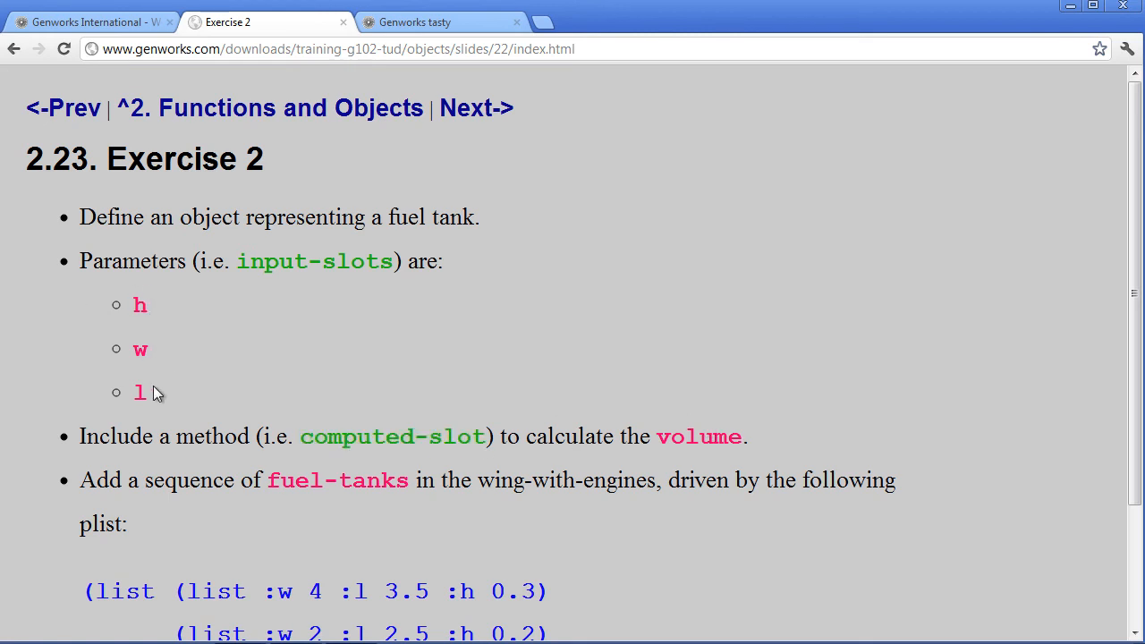
scroll(down, 3)
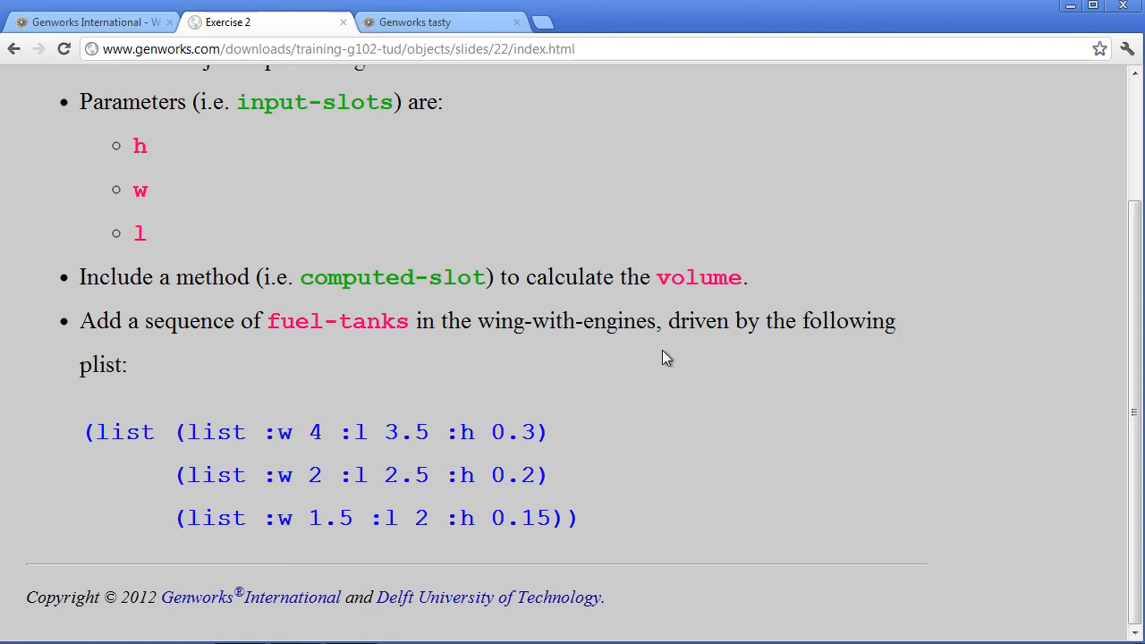
mouse_move(222, 440)
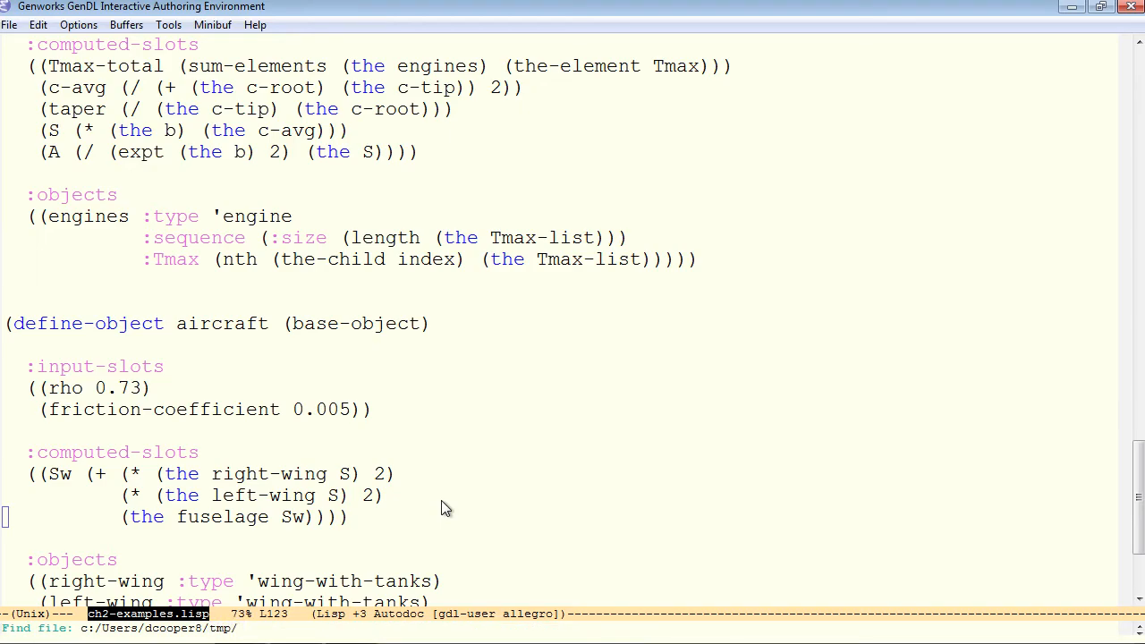
Start tmp-solutions.lisp with (in-package :gdl-user).
text(tmp-solutions)
text((i)
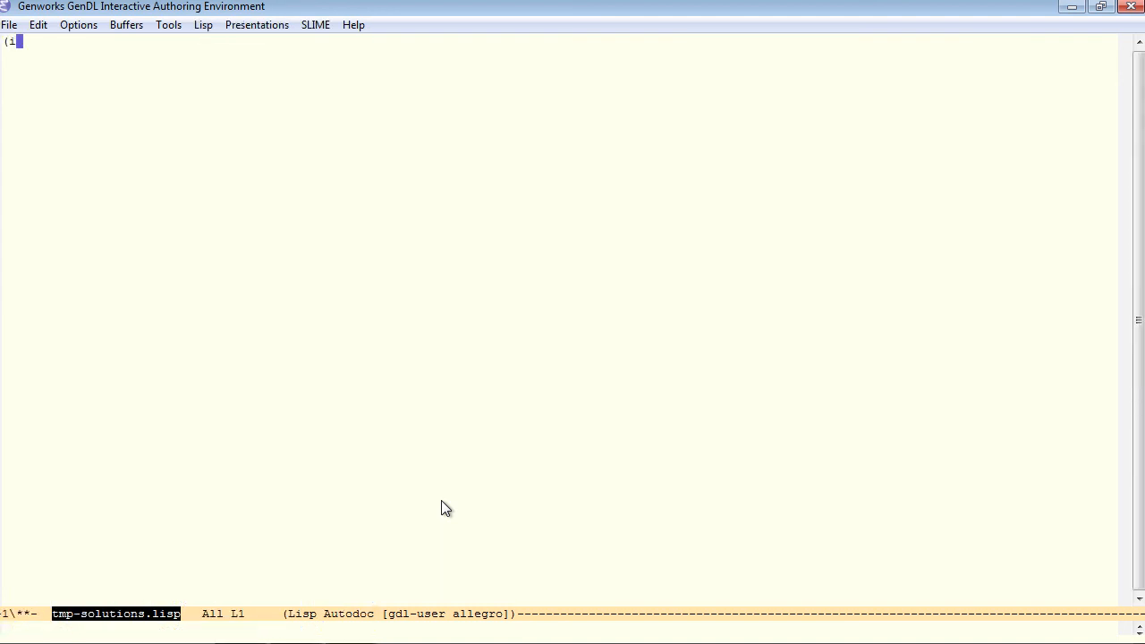
text(n-p)
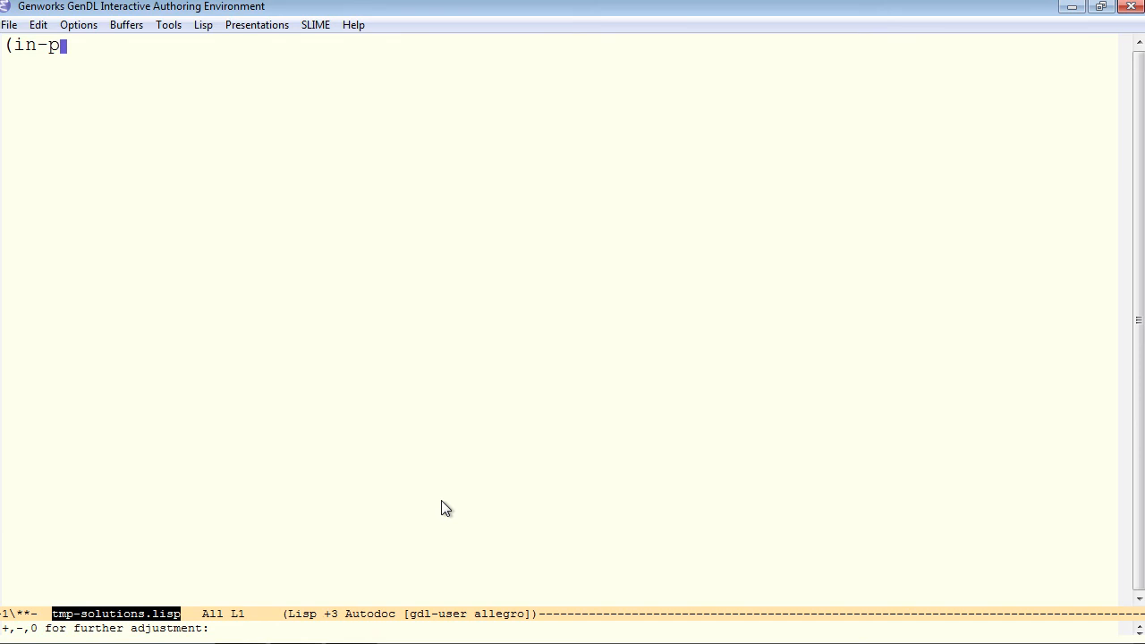
text(ackage :gdl-)
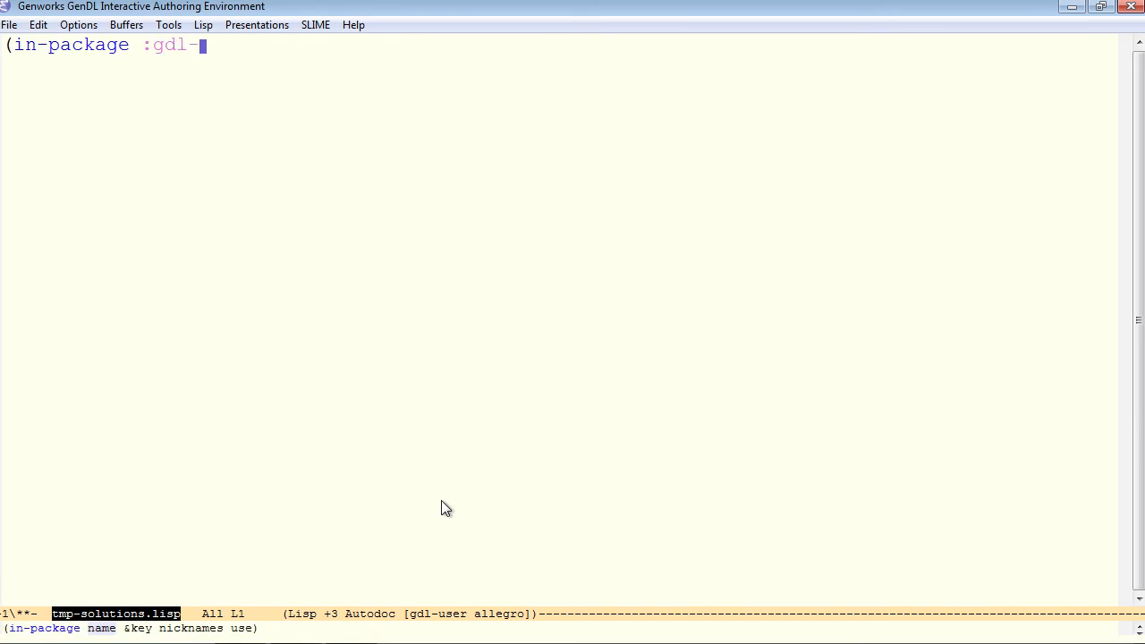
text(user))
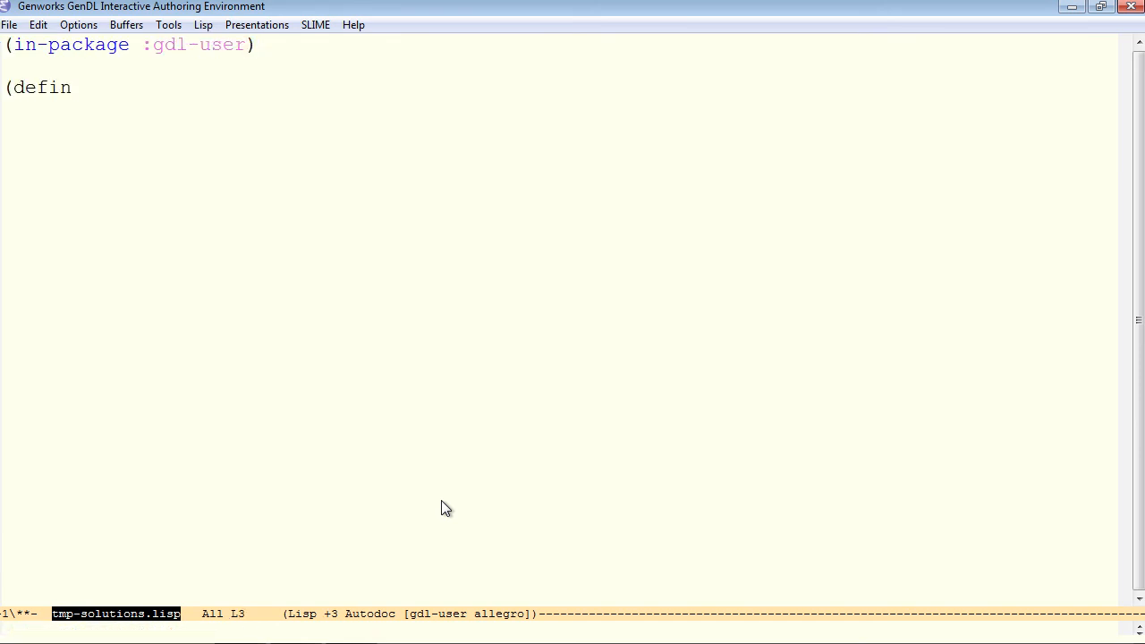
Define fuel-tank on base-object with :input-slots (l w h).
text(e-object fue)
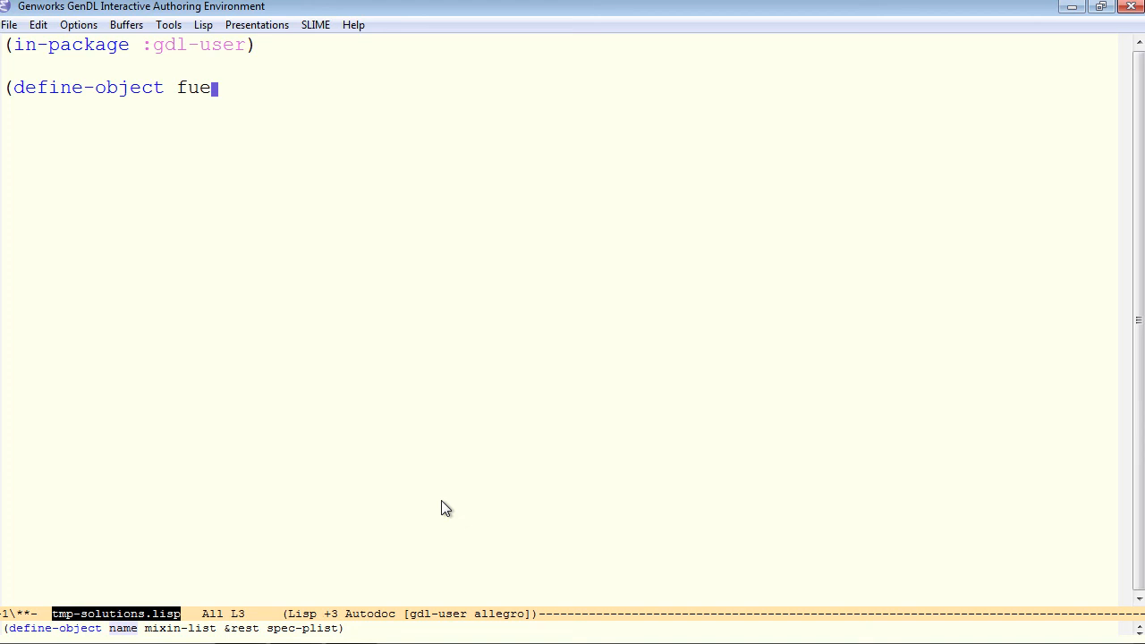
text(l-tank (base-b)
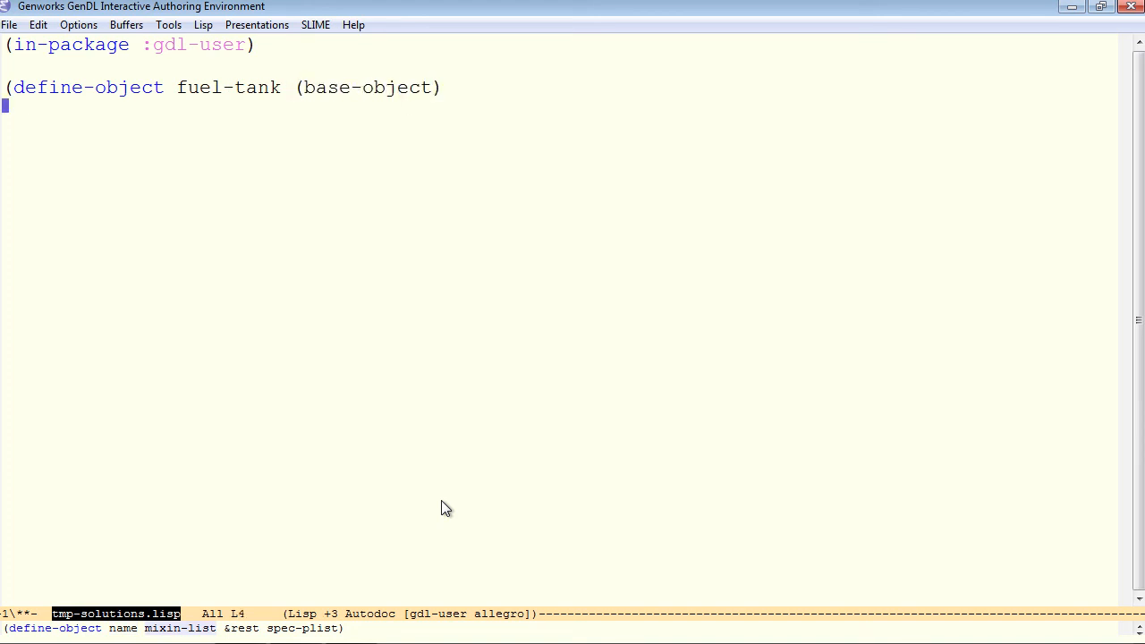
text(:input-slot)
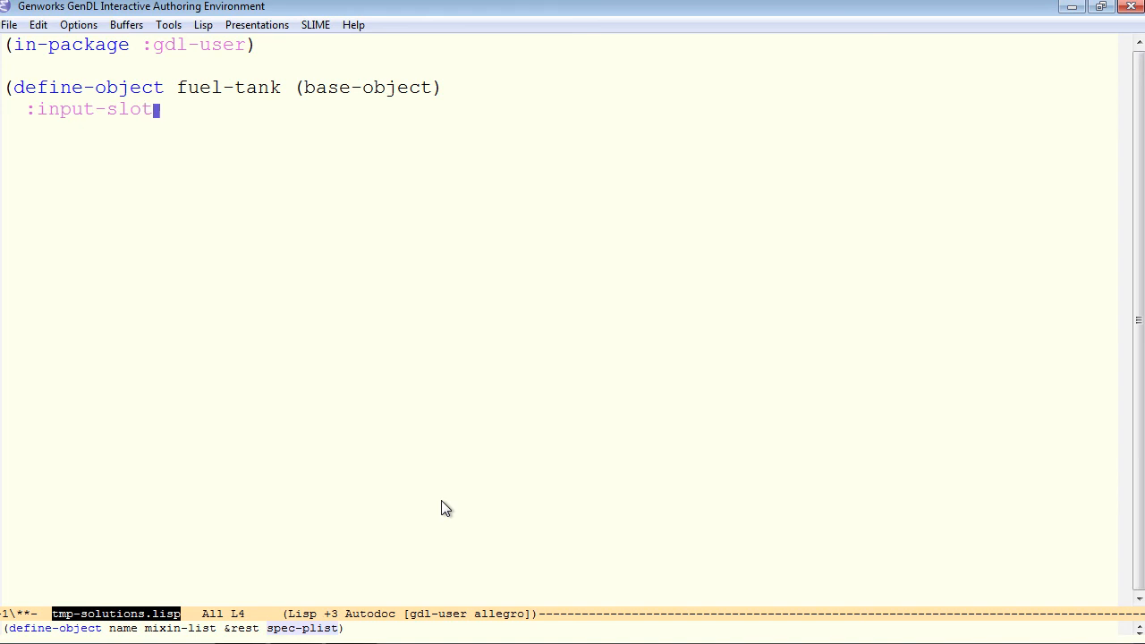
text(s (l w)
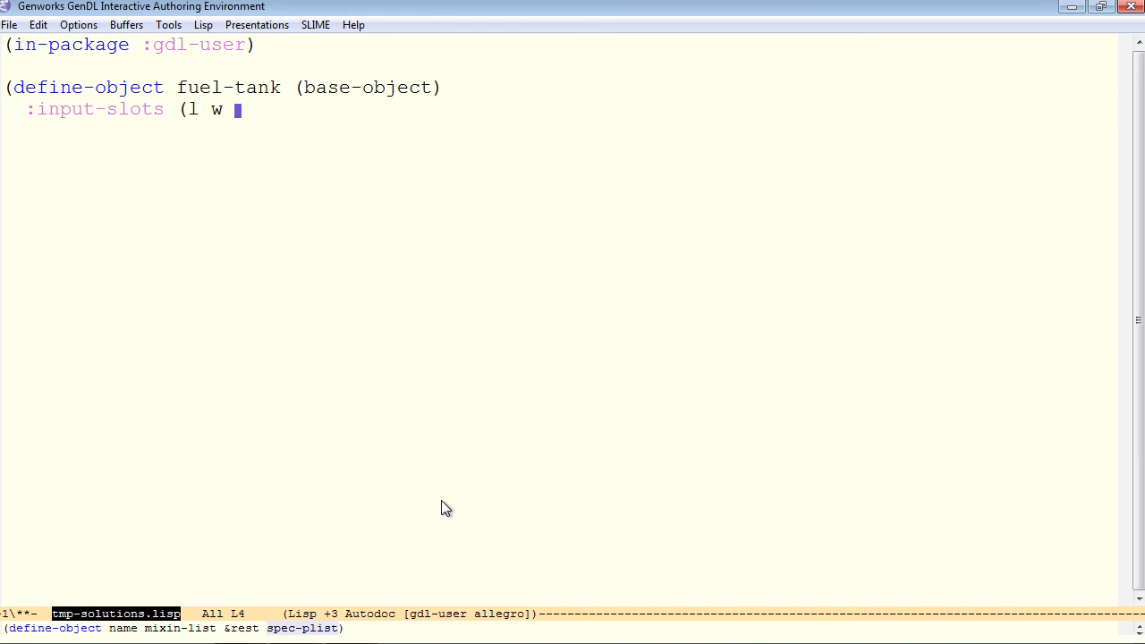
text(h))
text(:)
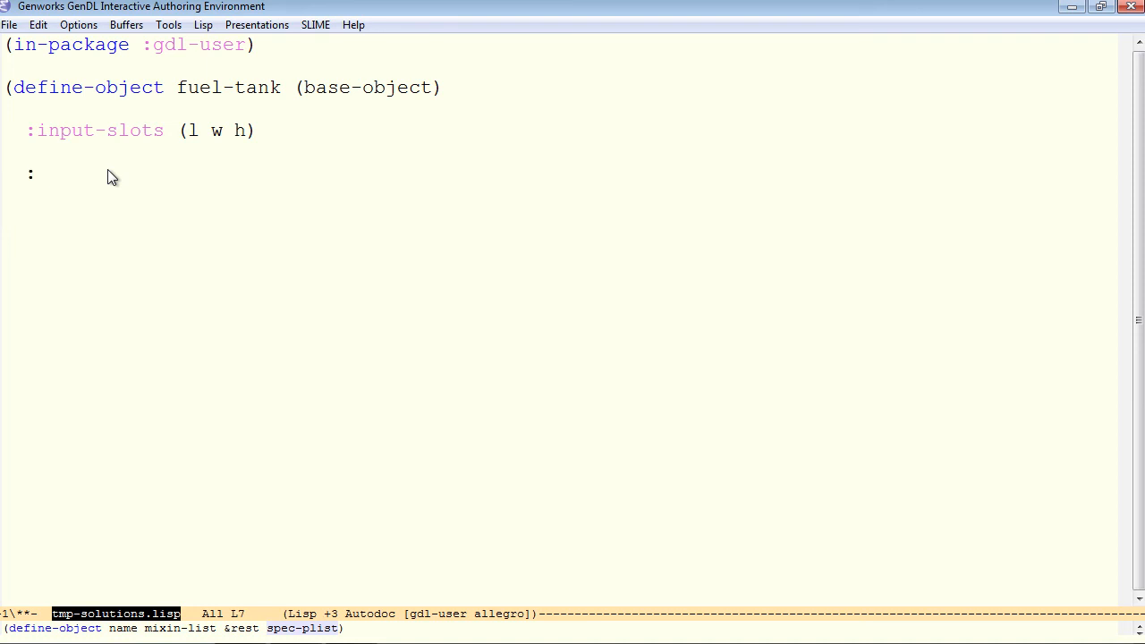
Begin the :computed-slots volume slot as (* (the l ...).
click(39, 174)
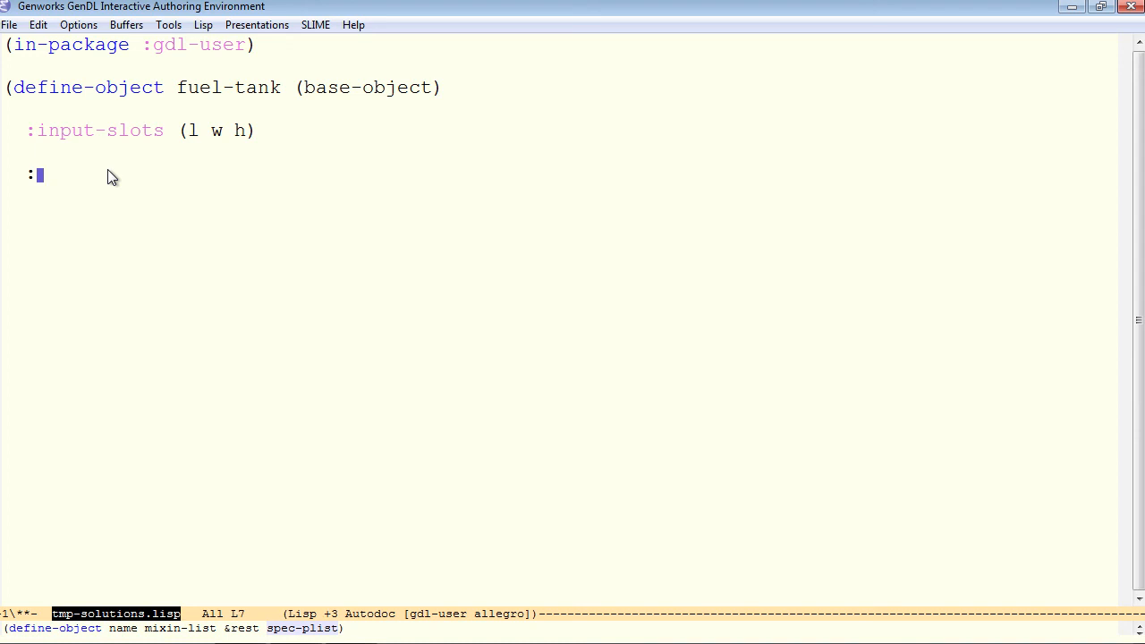
text(computed-slots)
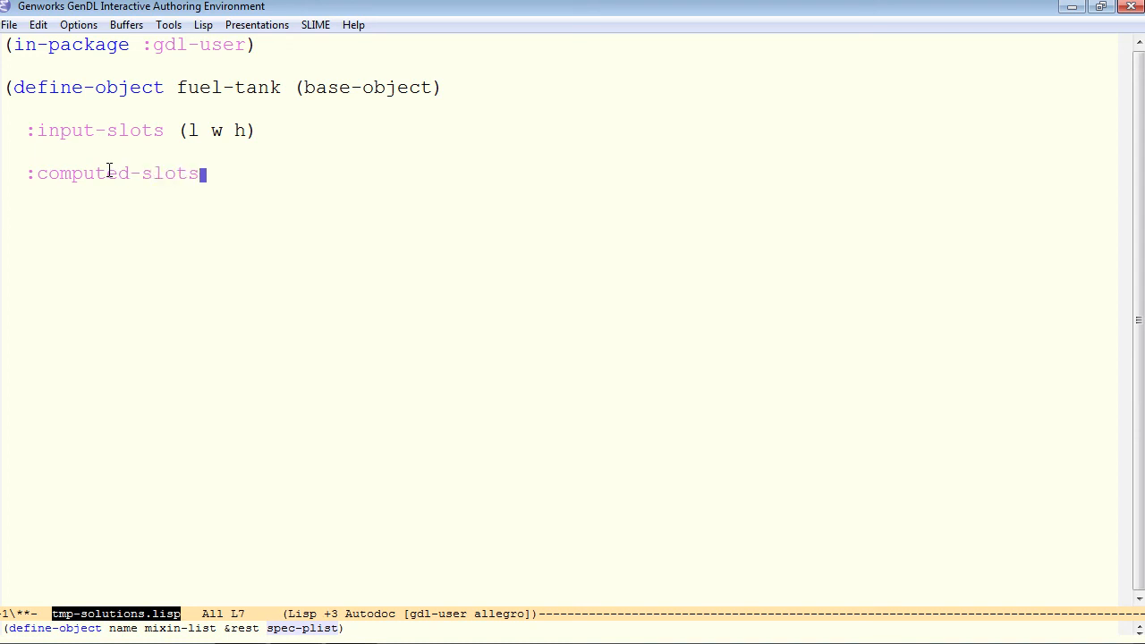
text(((volume ()
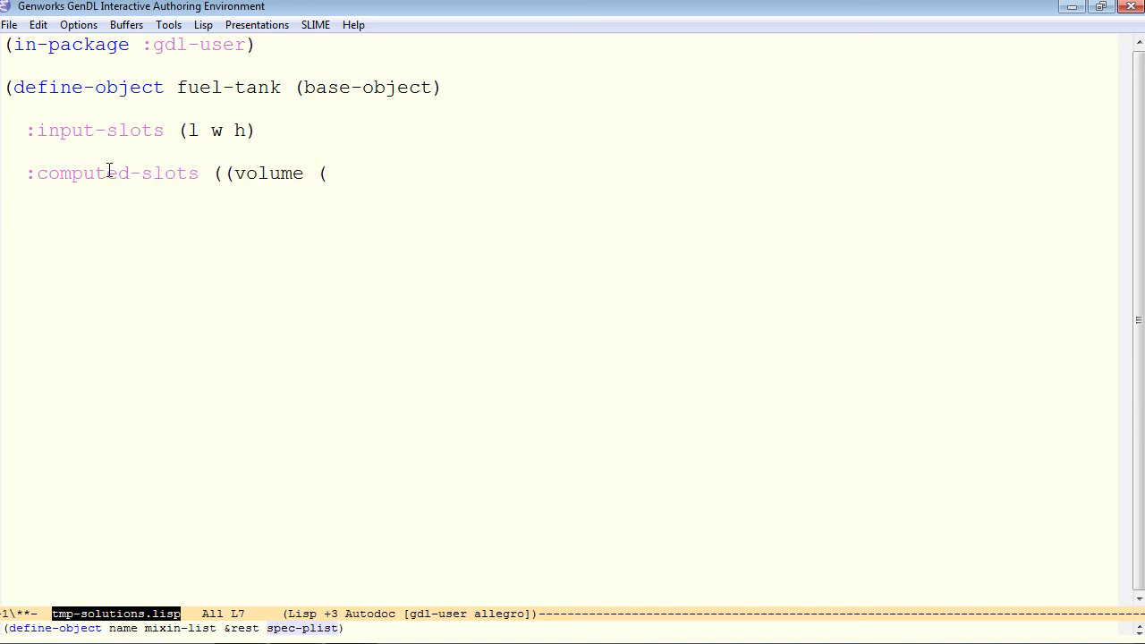
text(* (the l)
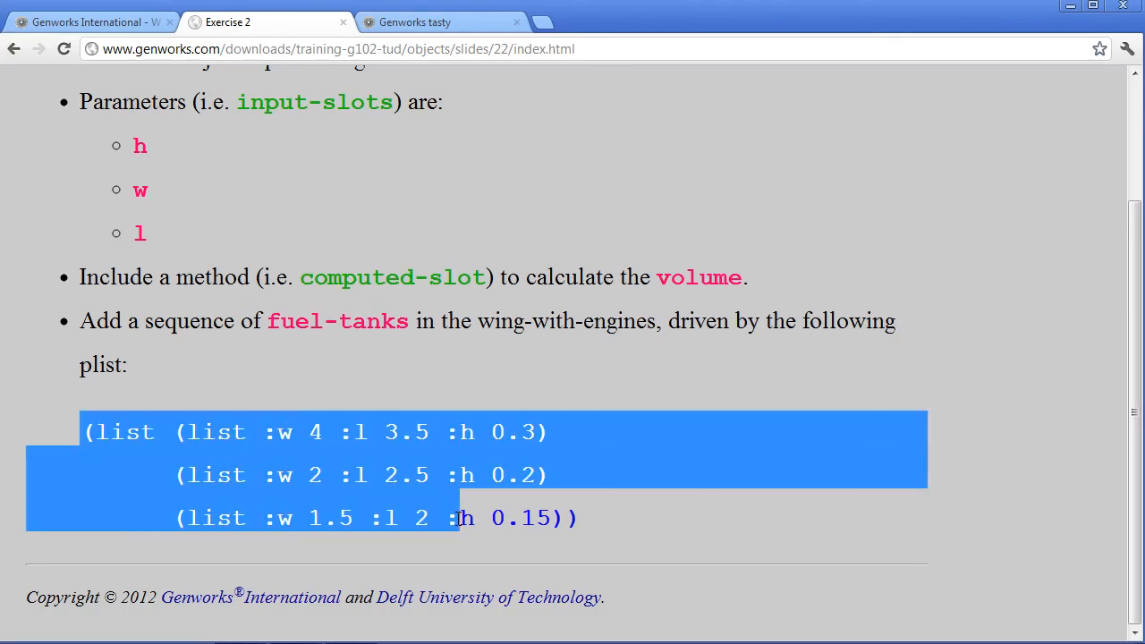
Select the (list (list :w 4 ...)) three-tank plist on the slide for copying.
click(365, 431)
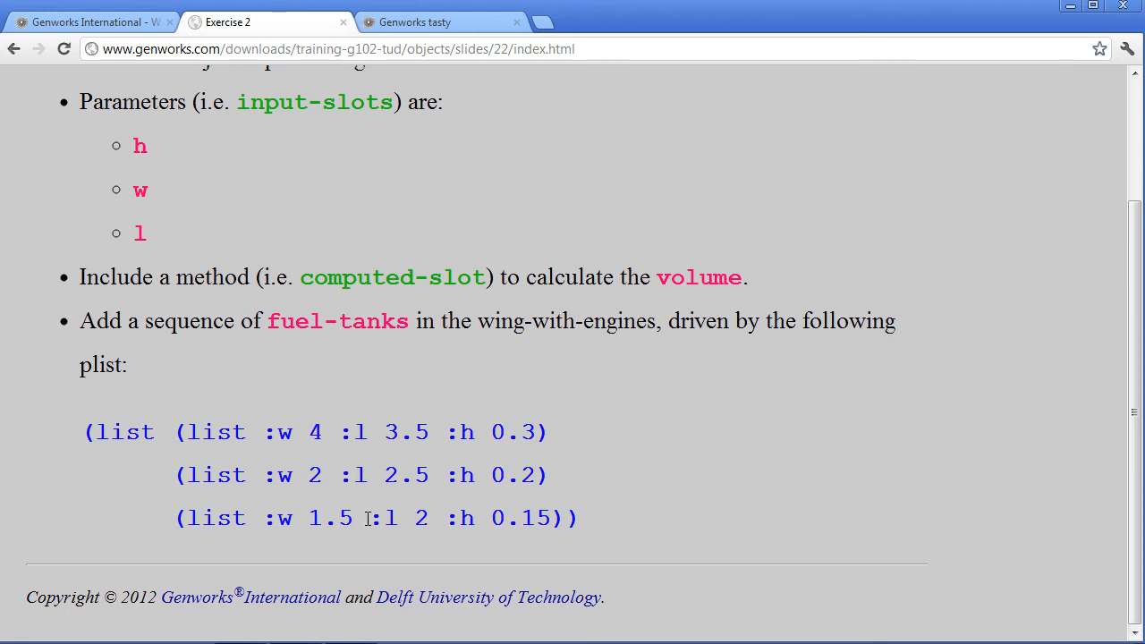
mouse_move(61, 552)
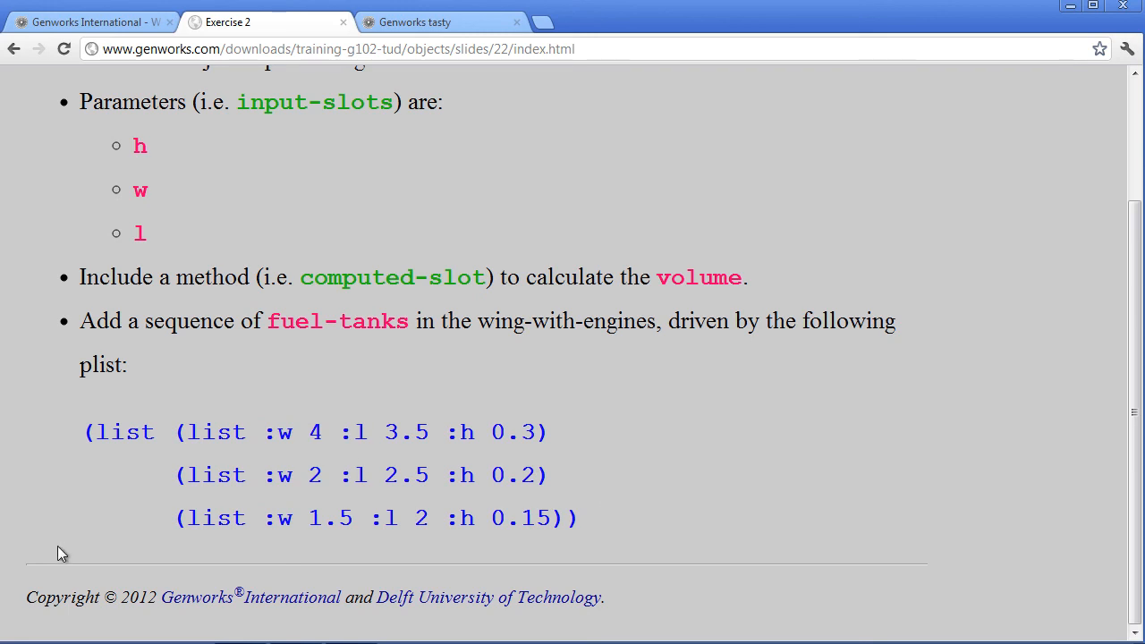
drag(86, 431, 580, 517)
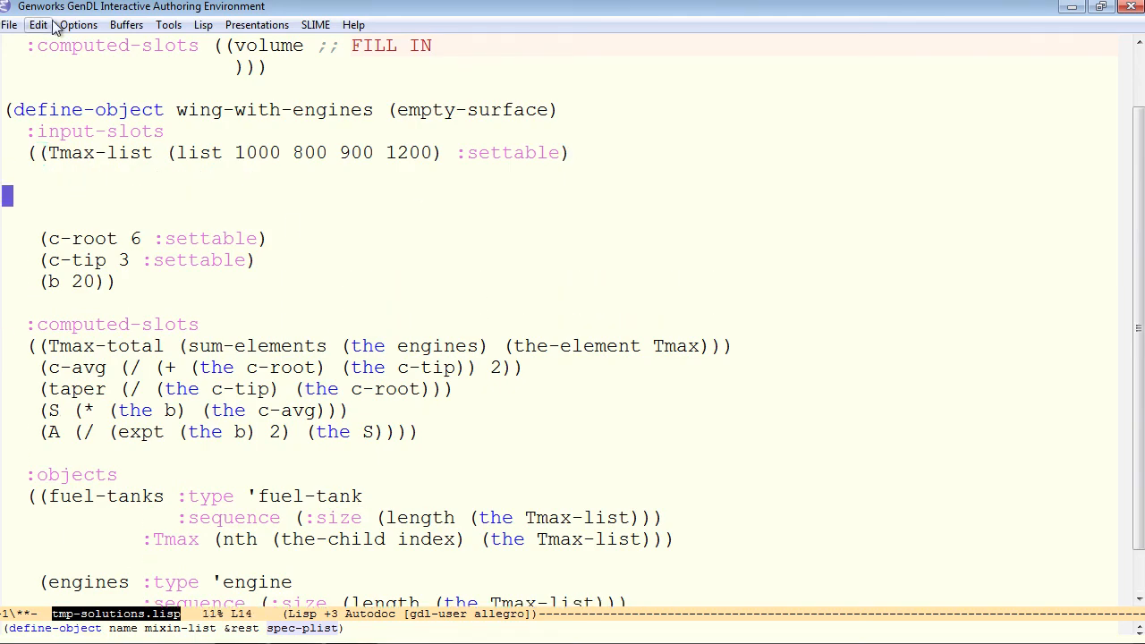
Add input slot fuel-tank-data holding the (:w 4 :l 3.5 :h 0.3 ...) plist and size fuel-tanks by its length.
text((list (list :w 4 :l 3.5 :h 0.3))
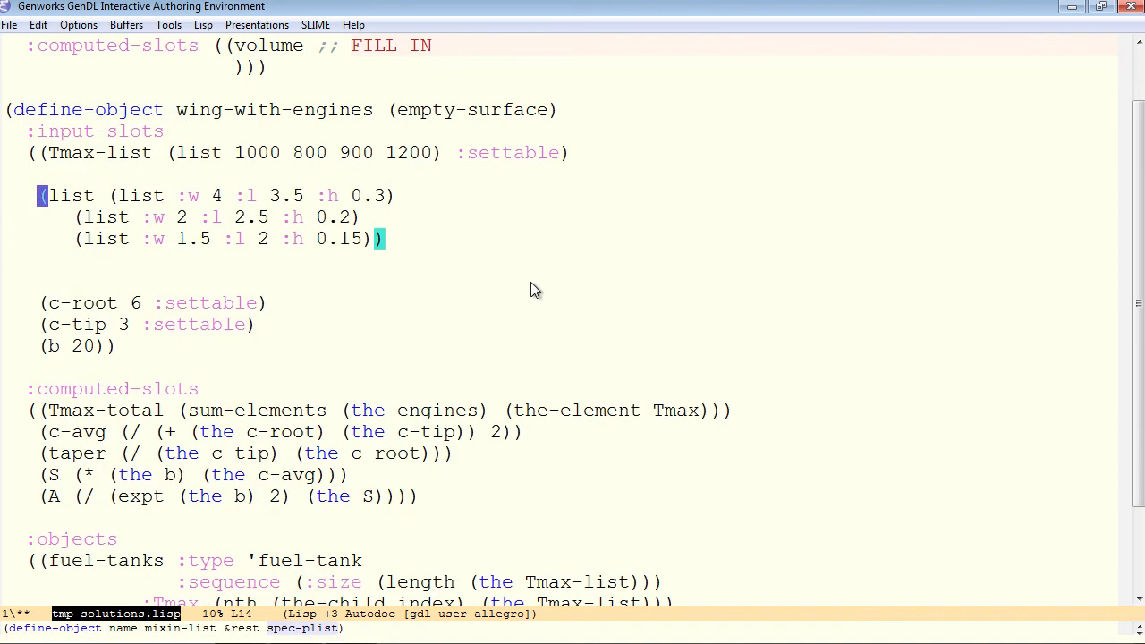
text(fuel-tank-data)
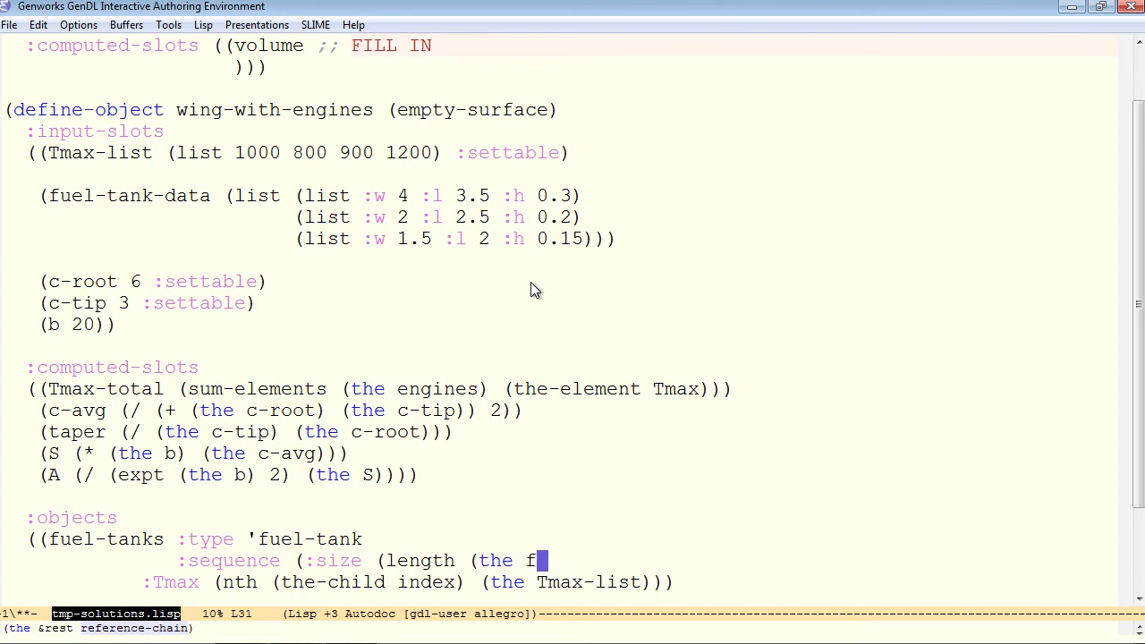
text(uel-tank-data))))
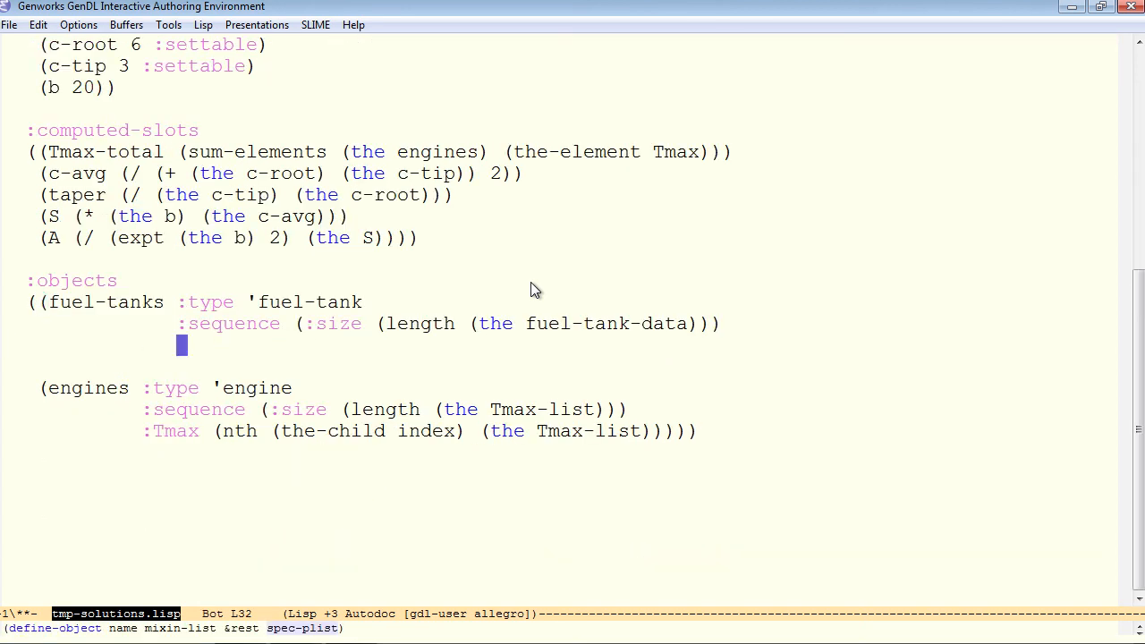
text(:)
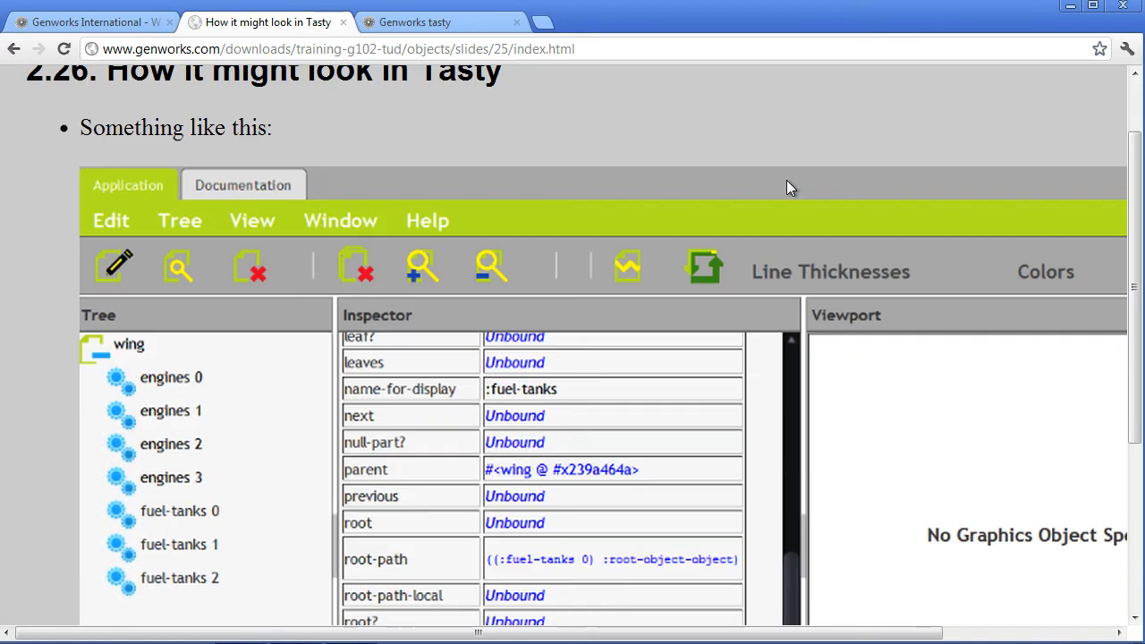
Scroll the Tasty slide to the wing tree with four engines and three fuel-tanks.
scroll(down, 3)
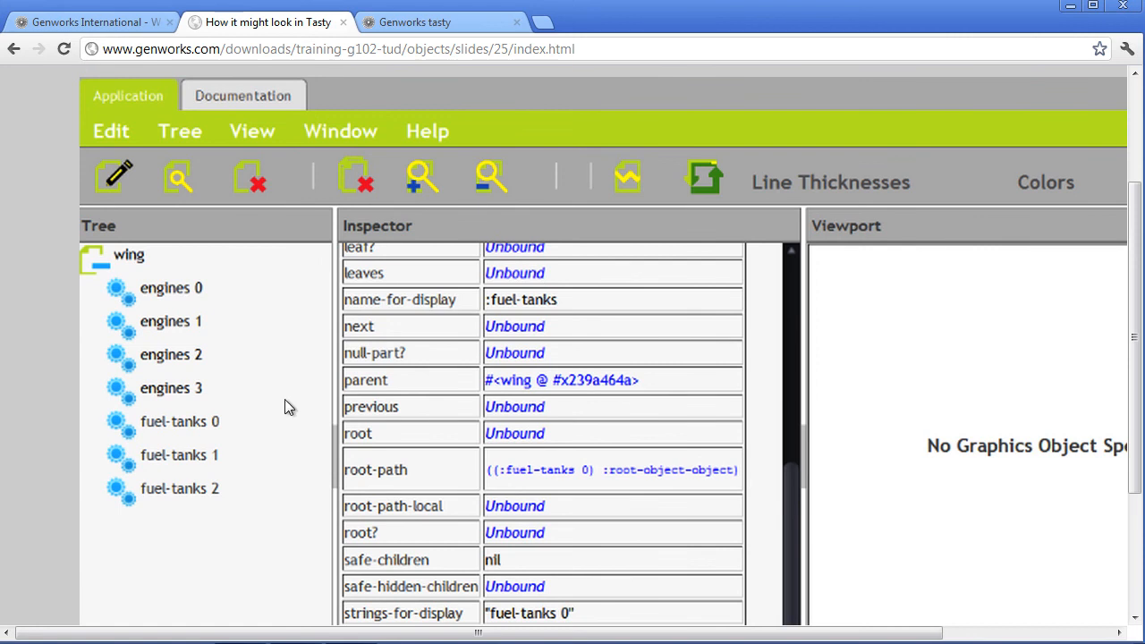
mouse_move(482, 29)
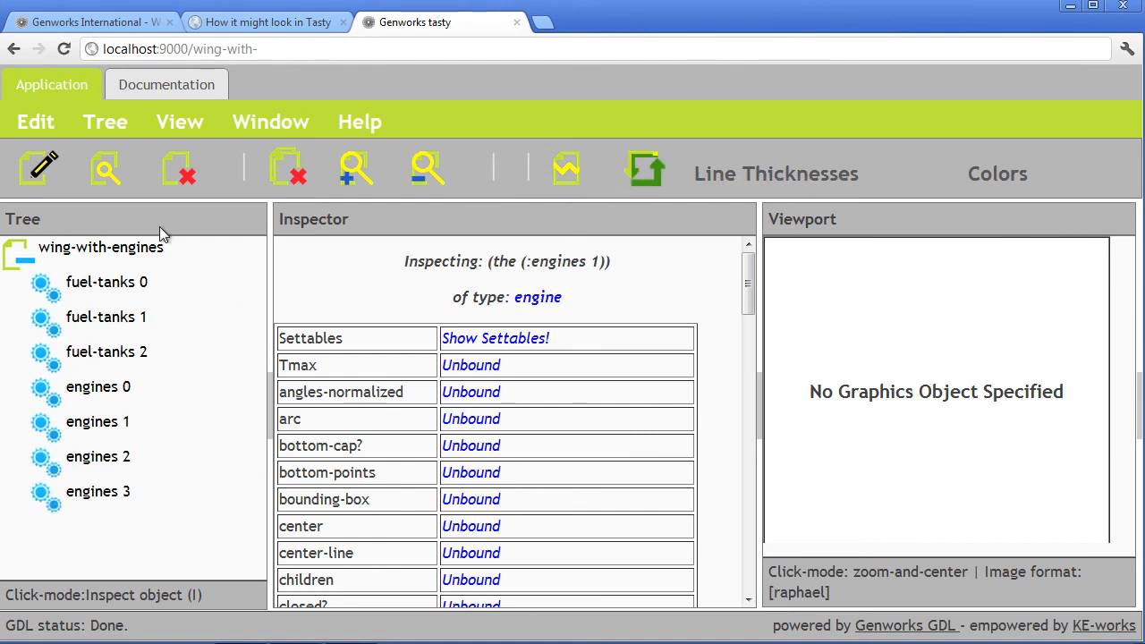
mouse_move(646, 169)
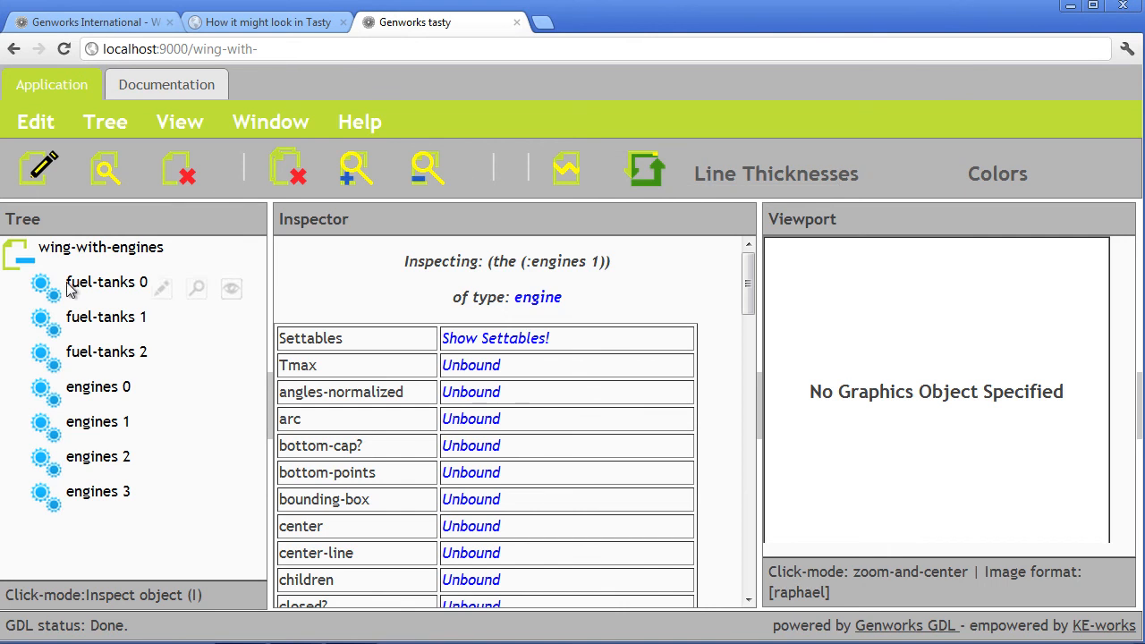
mouse_move(111, 436)
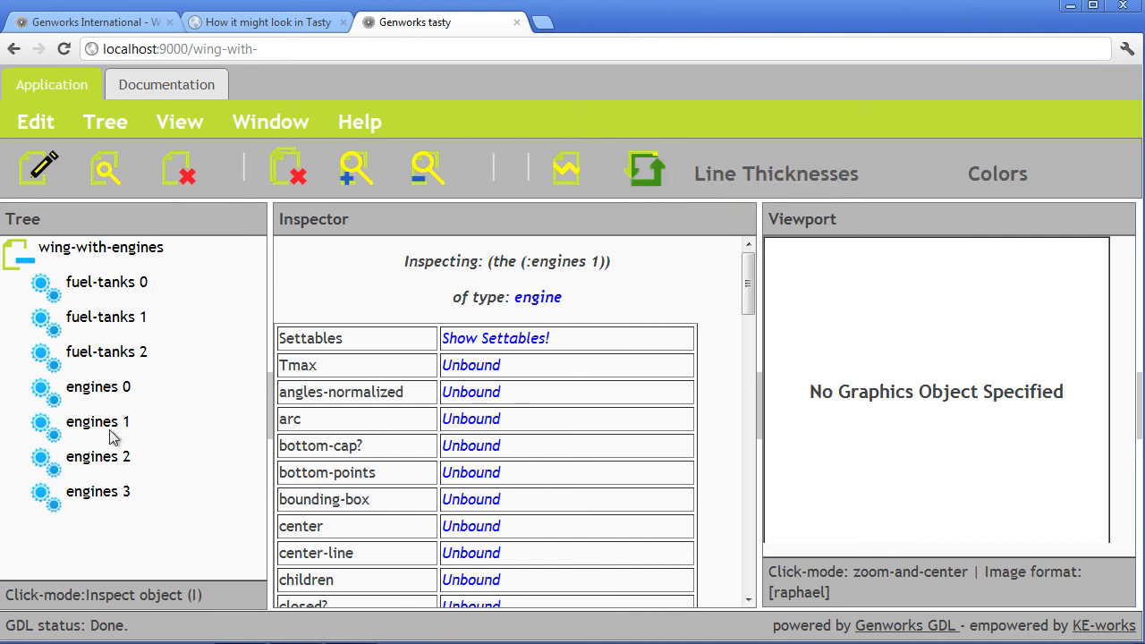
mouse_move(229, 347)
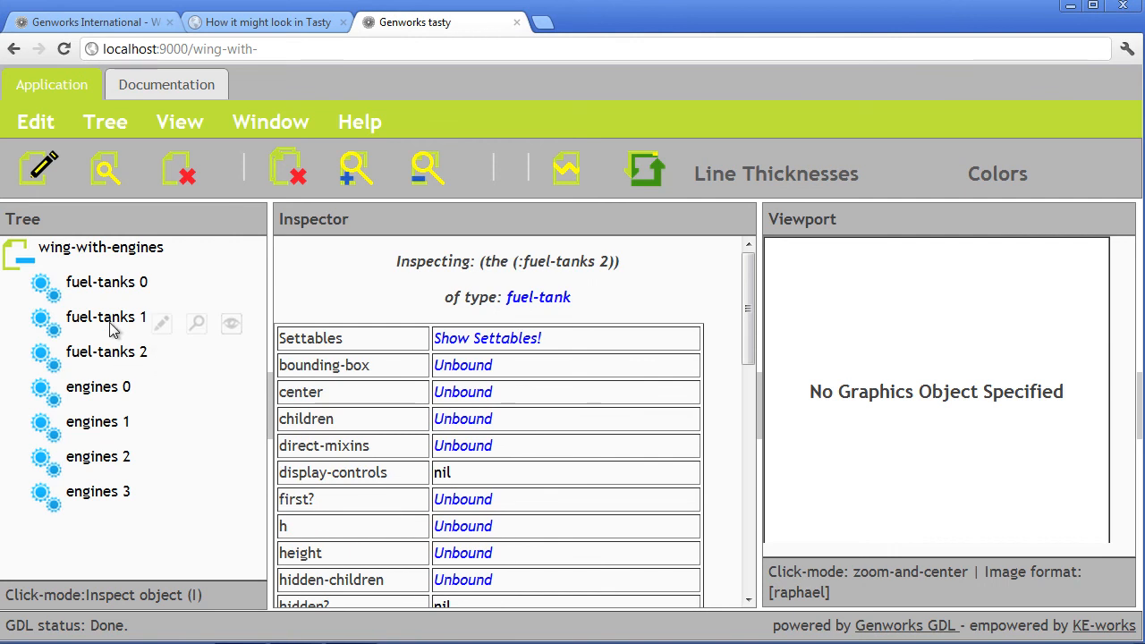
Inspect fuel-tanks 0, 1 and 2, reading volumes 4.2, 1.0 and about 0.45.
click(107, 282)
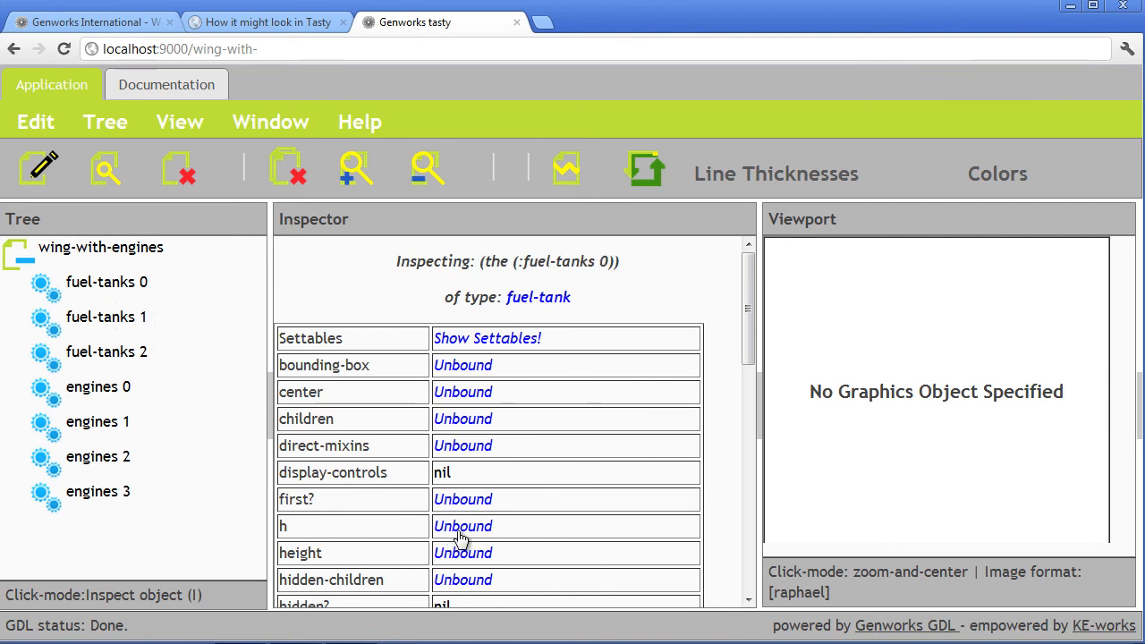
scroll(down, 3)
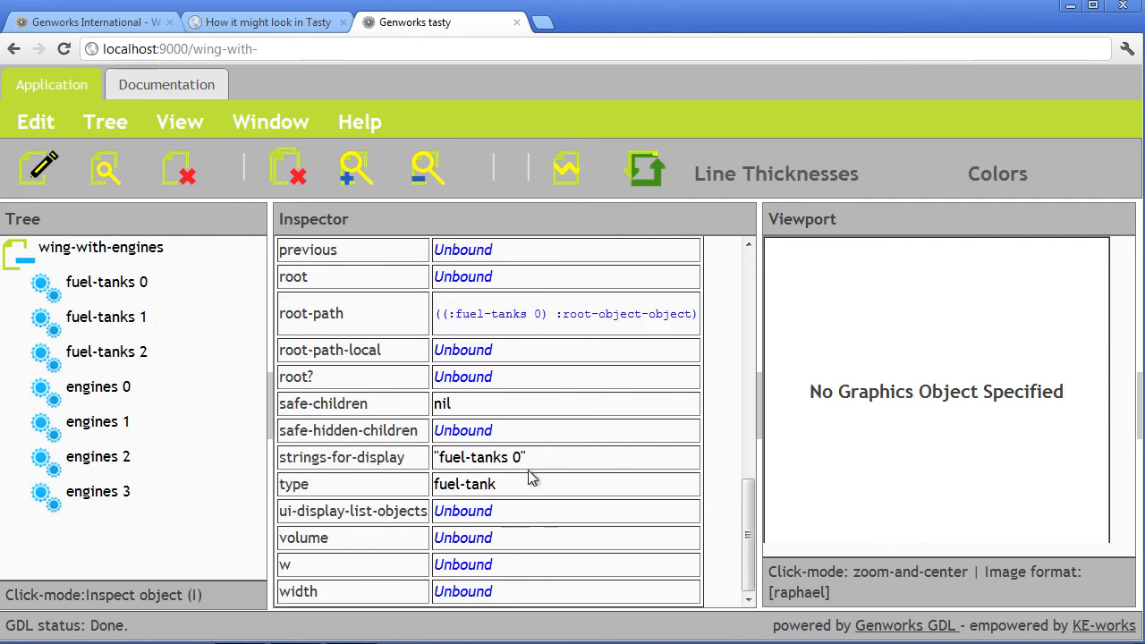
click(105, 316)
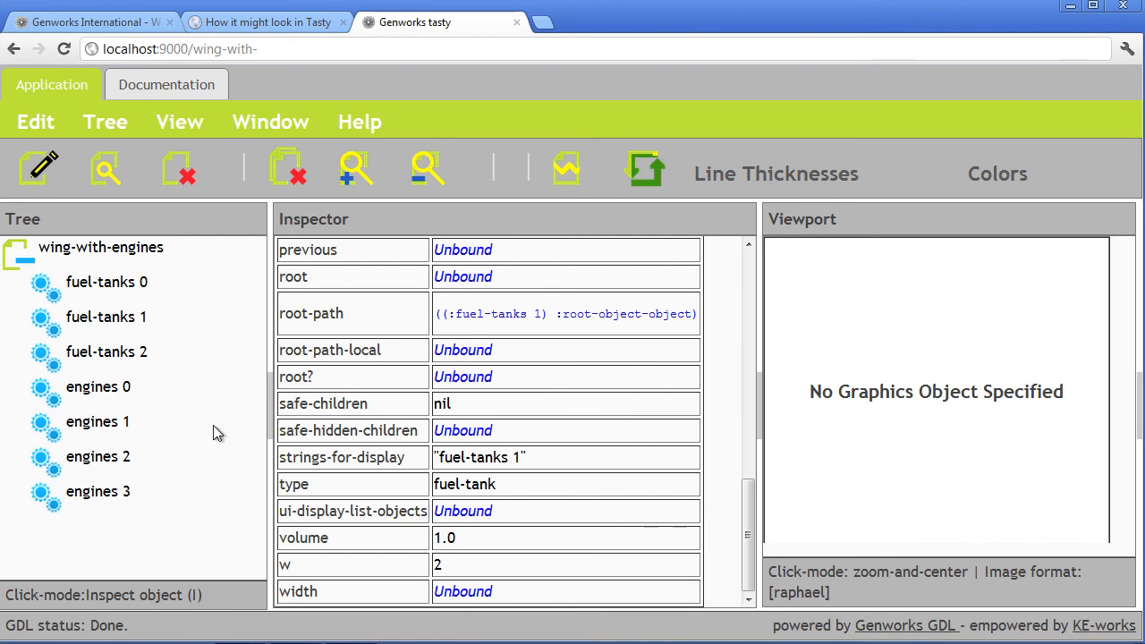
click(107, 351)
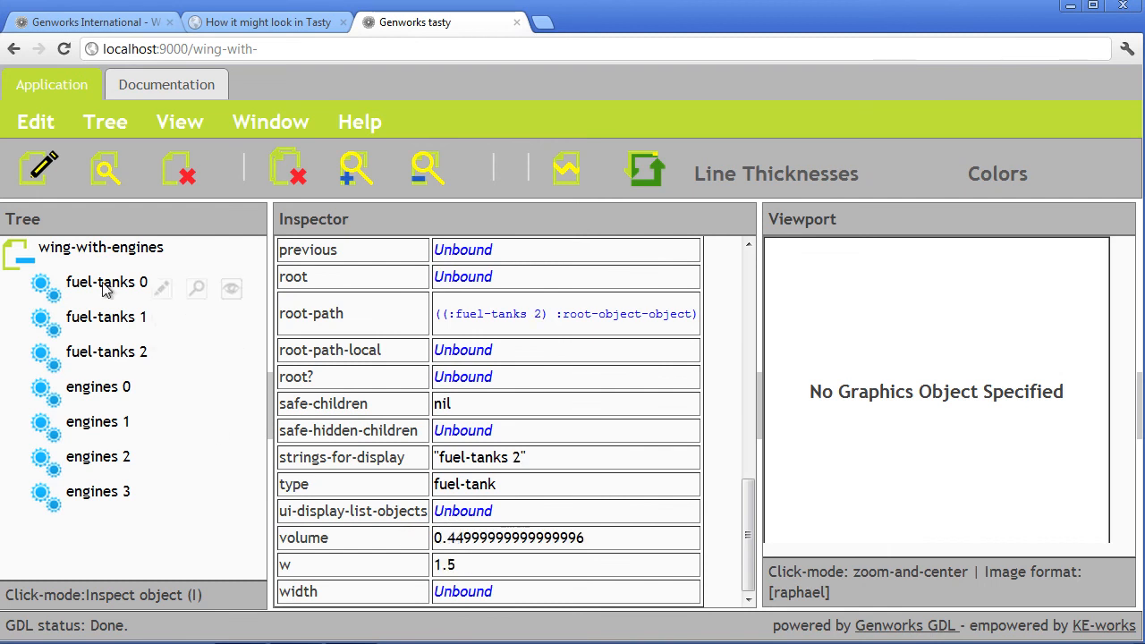
click(107, 283)
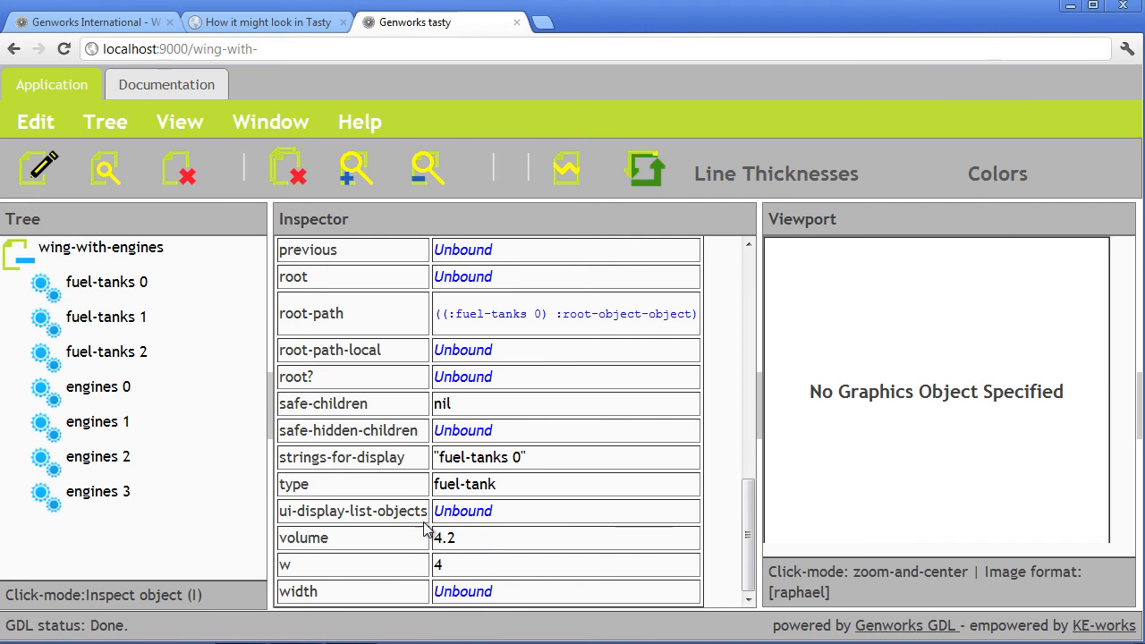
click(107, 350)
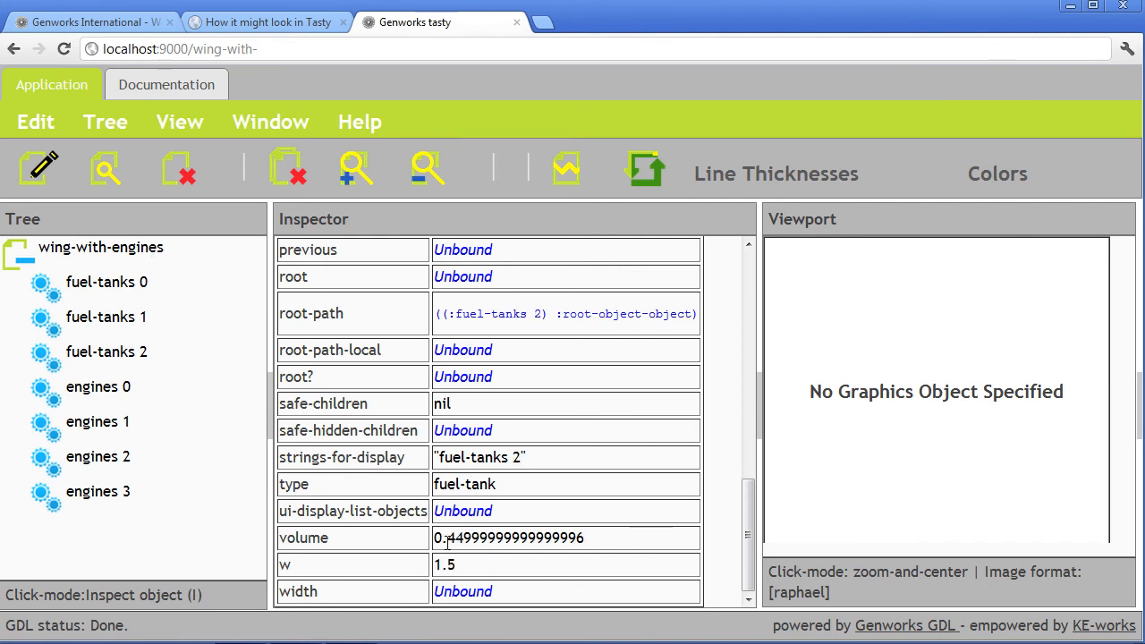